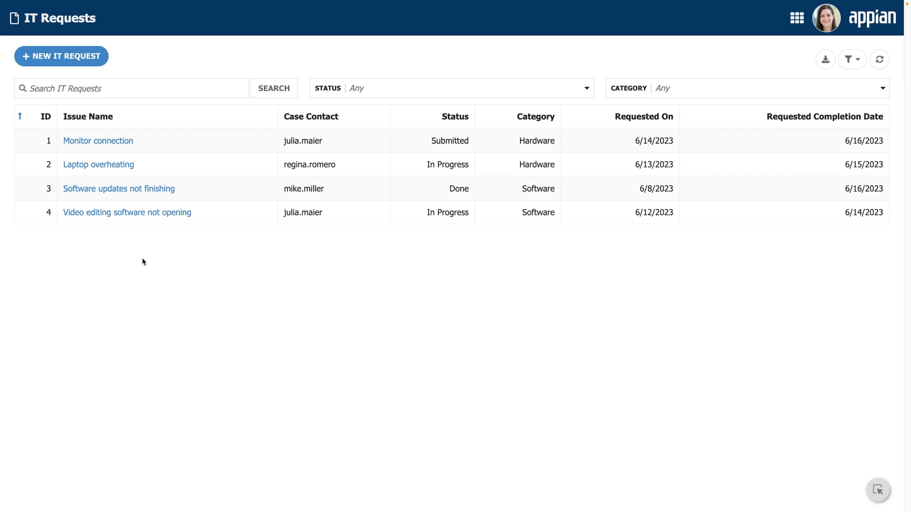
# Create a 'Mouse connection issue' IT request and set its status to In Progress
pyautogui.click(60, 56)
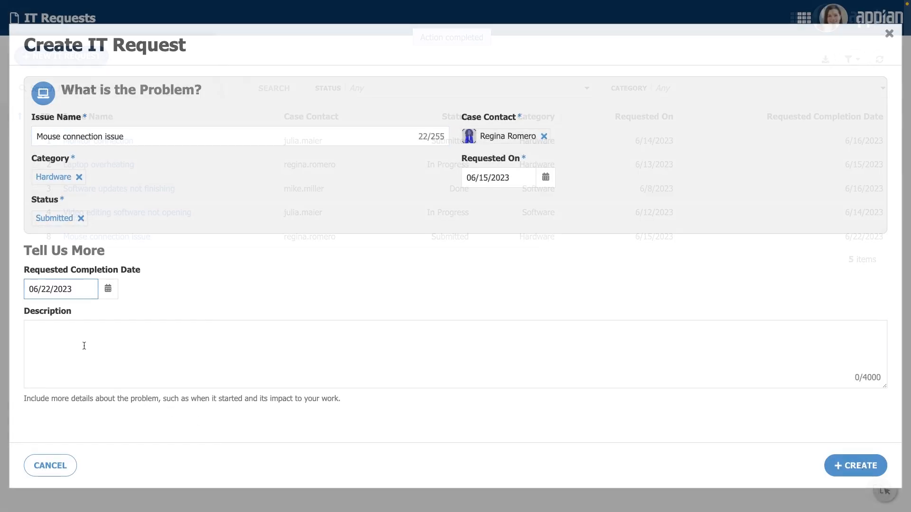
pyautogui.click(855, 465)
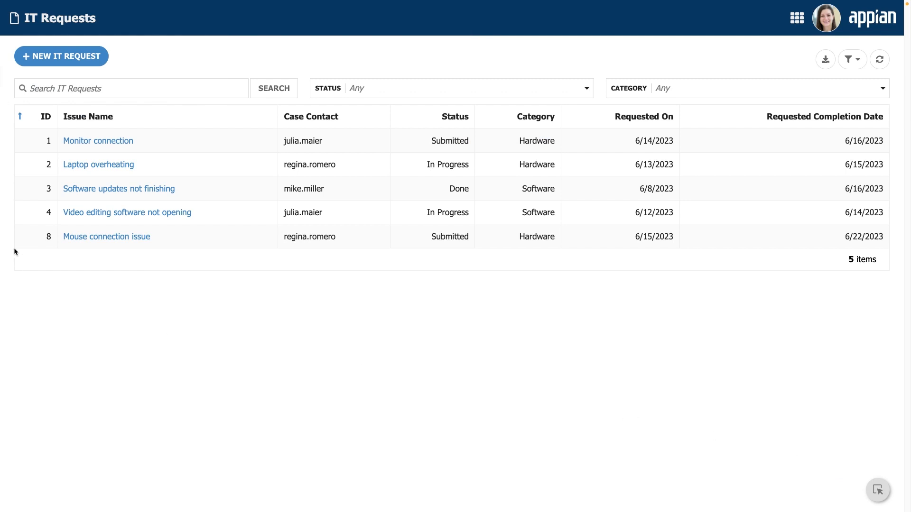
pyautogui.moveTo(106, 236)
pyautogui.write('in')
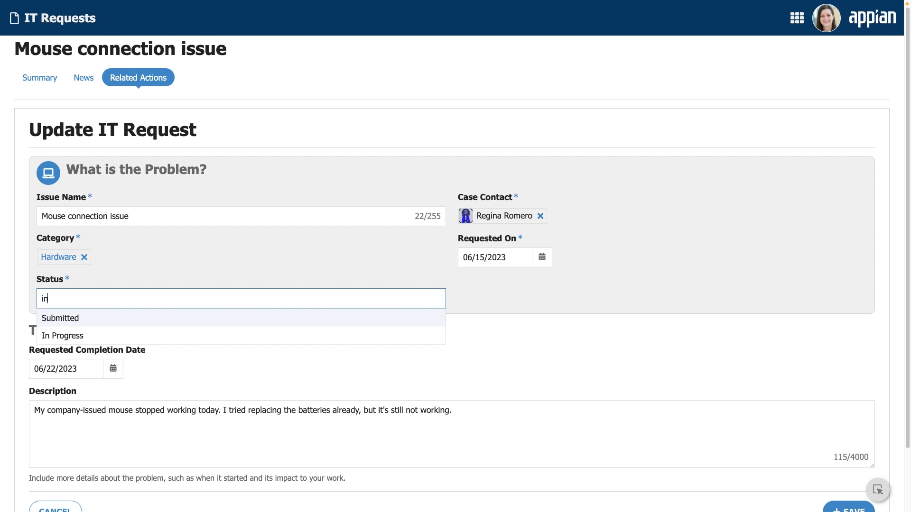
pyautogui.click(63, 335)
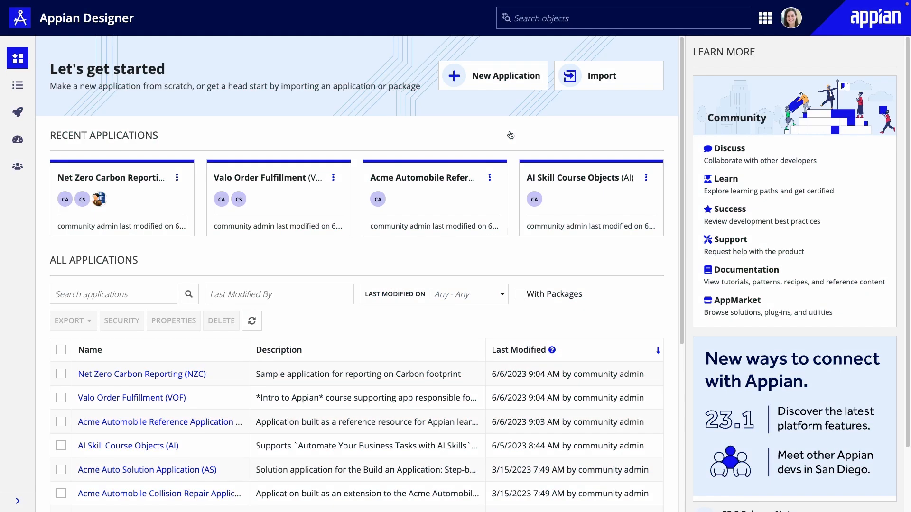
# Name the new application Technology Management, described as 'Application to manage IT department requests'
pyautogui.click(506, 76)
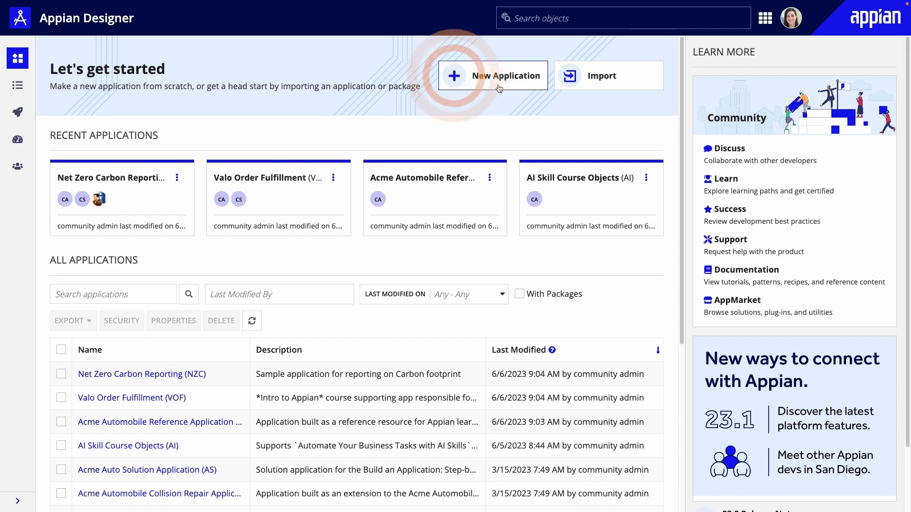
pyautogui.click(491, 76)
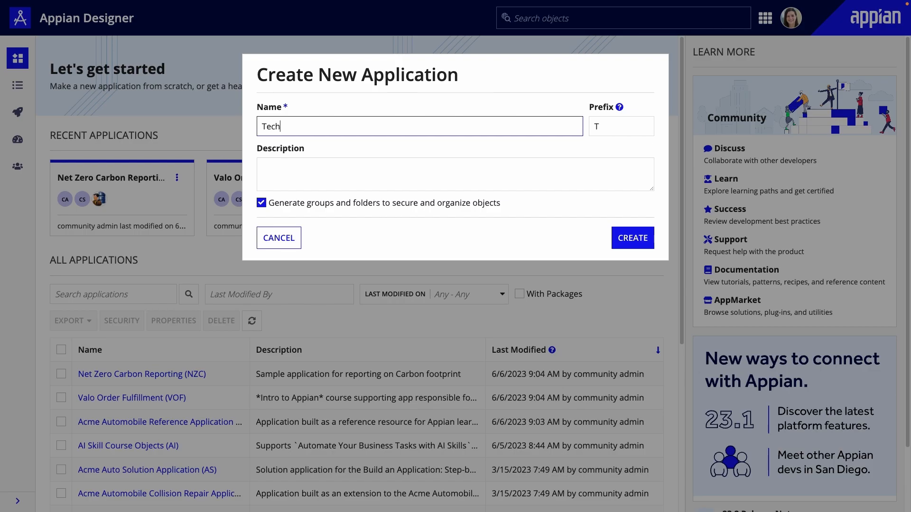
pyautogui.write('nology Management')
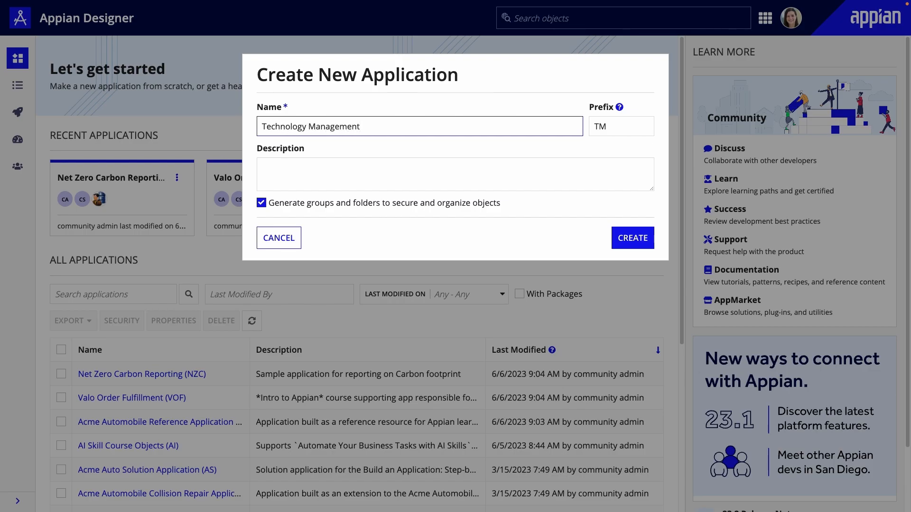
pyautogui.write('Application to m')
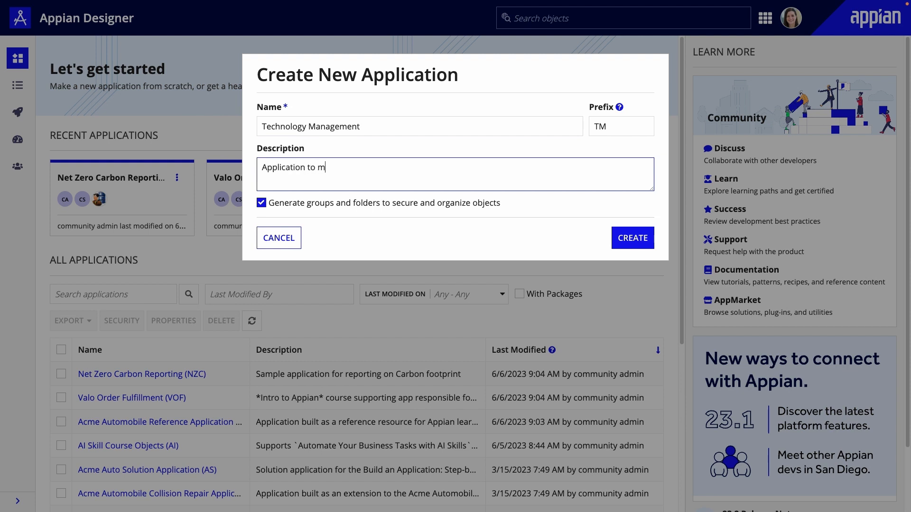
pyautogui.write('anage IT department request')
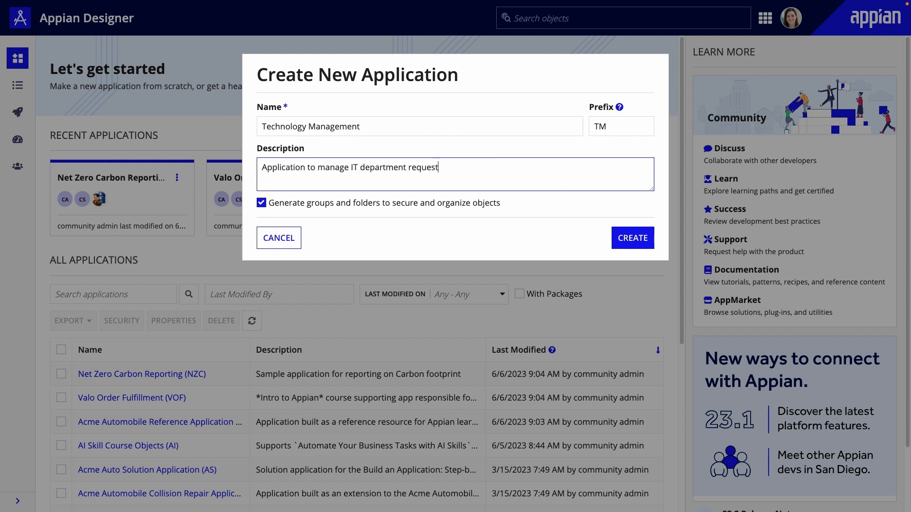
pyautogui.write('s')
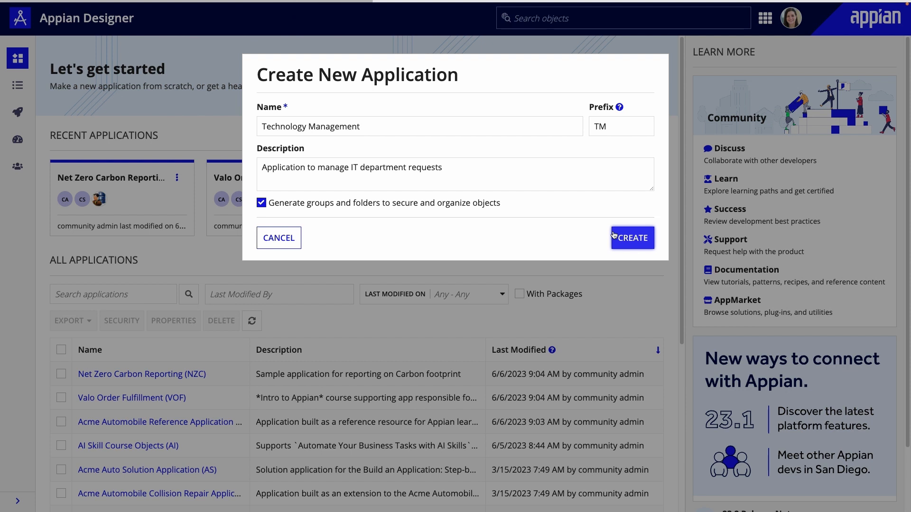
# Create the application and keep its default security
pyautogui.click(632, 238)
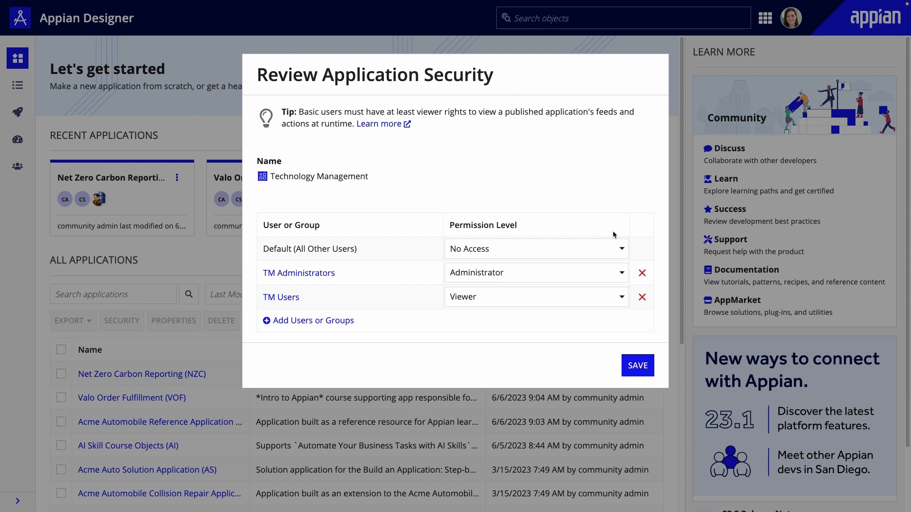
pyautogui.click(638, 366)
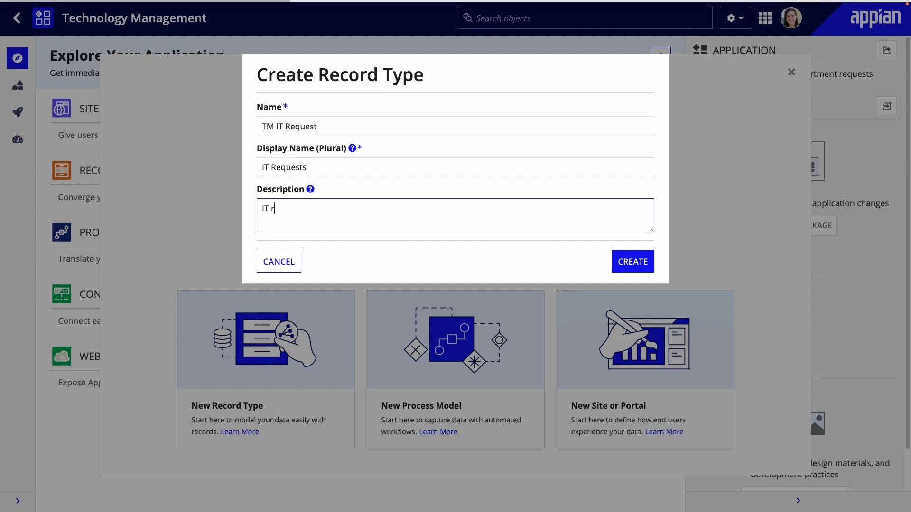
# Create the TM IT Request record type described as 'IT requests submitted by employees'
pyautogui.write('equests submitted by em')
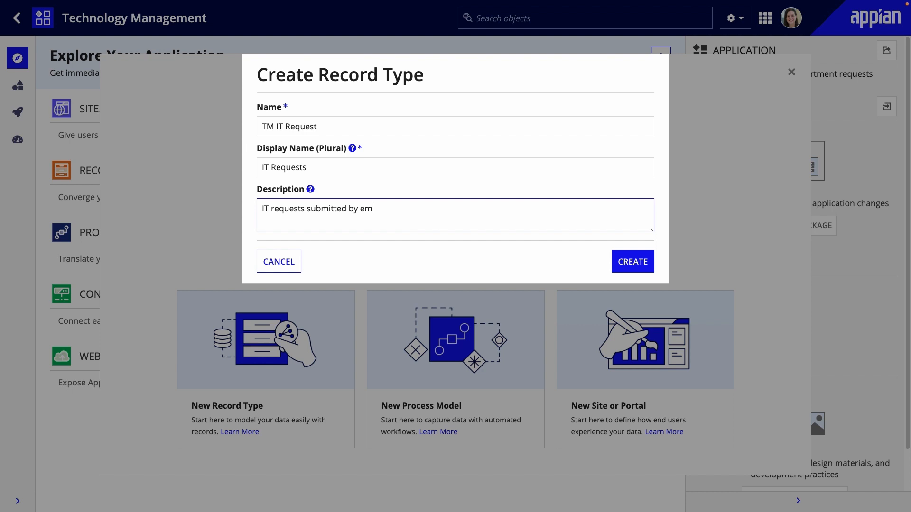
pyautogui.write('ployees')
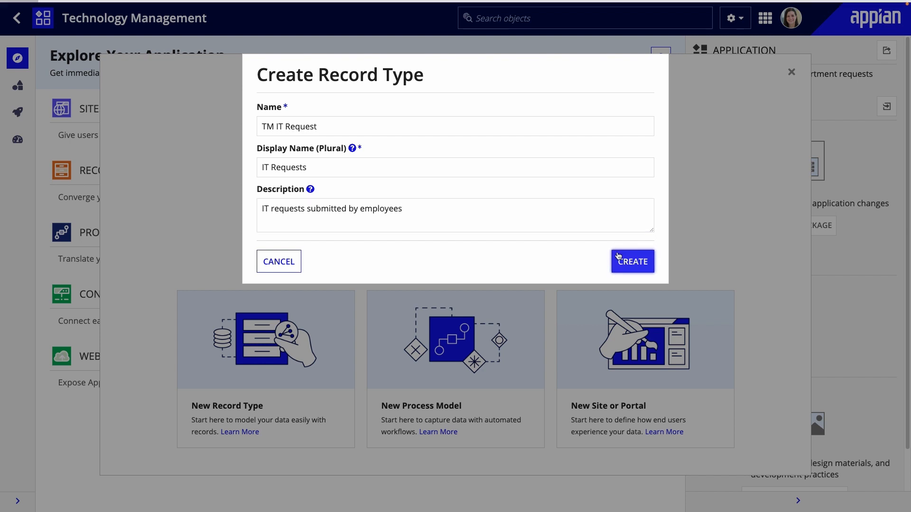
pyautogui.click(632, 261)
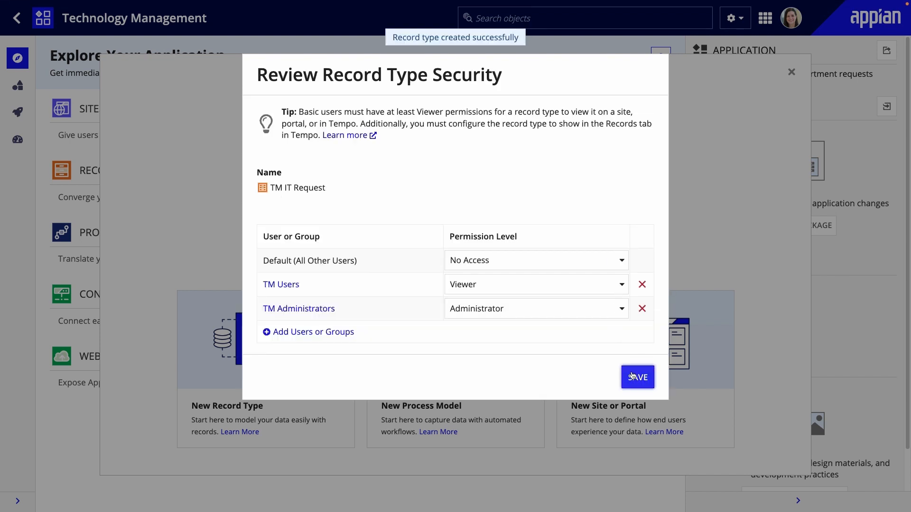
# Keep default record security and start a brand new data model for TM IT Request
pyautogui.click(637, 377)
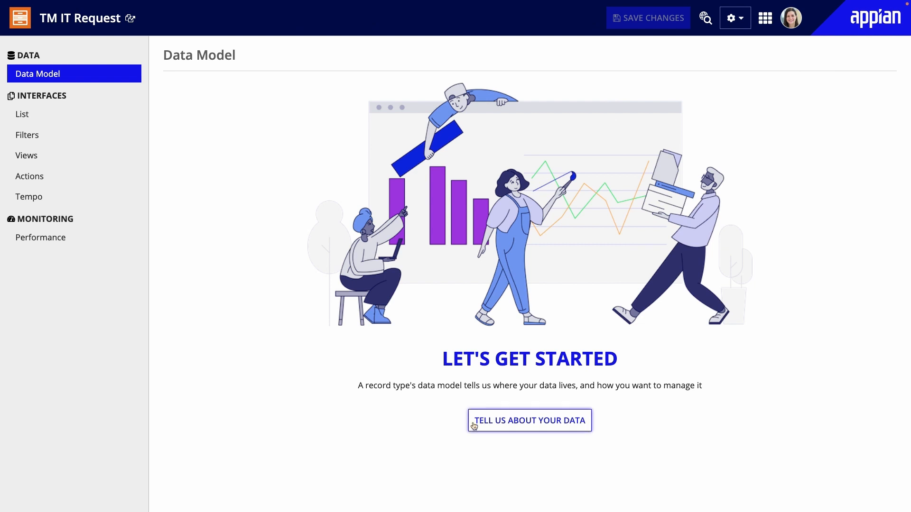
pyautogui.click(529, 420)
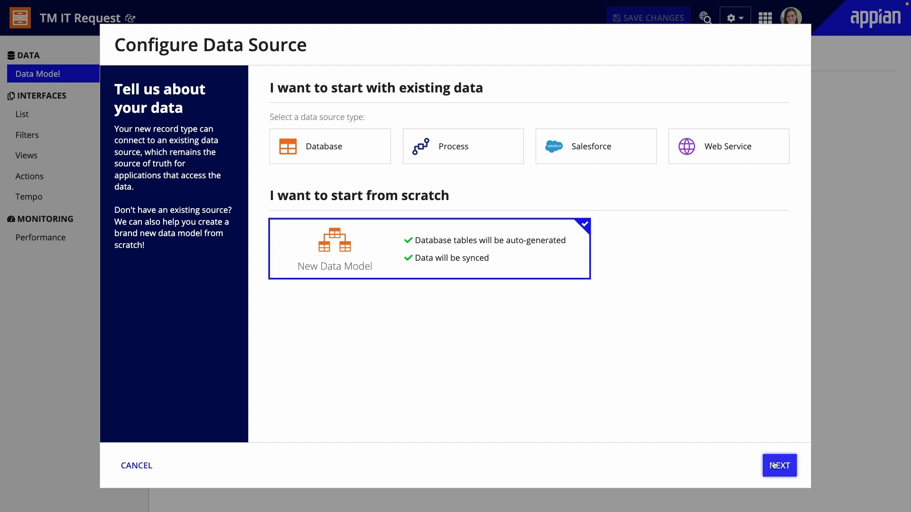
pyautogui.click(779, 465)
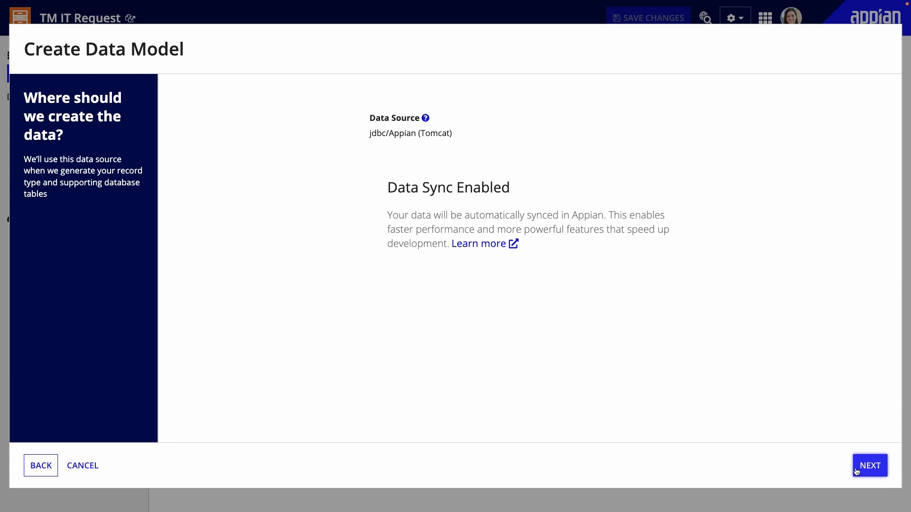
pyautogui.click(869, 465)
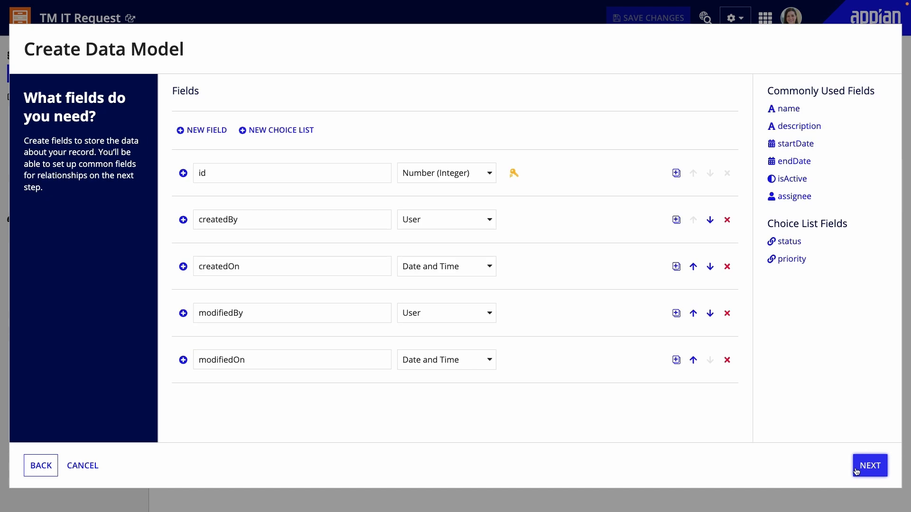
pyautogui.moveTo(746, 318)
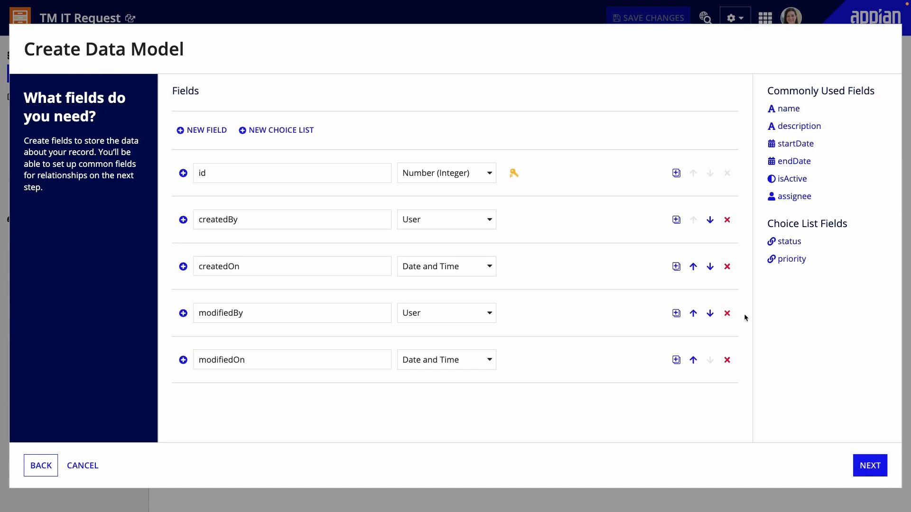
# Remove the createdBy, createdOn, modifiedBy and modifiedOn fields, leaving only id
pyautogui.click(727, 219)
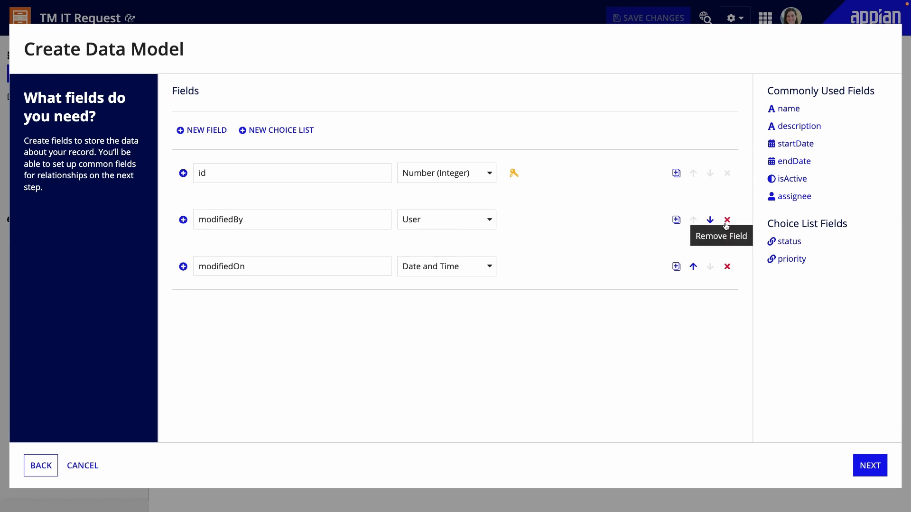
pyautogui.click(727, 220)
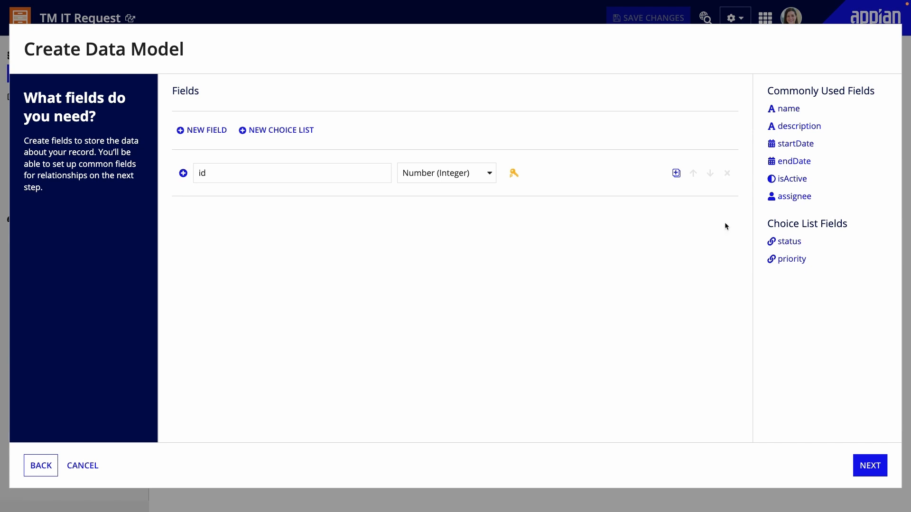
# Add issueName, a long-text description, and a caseContact field of type User
pyautogui.click(788, 108)
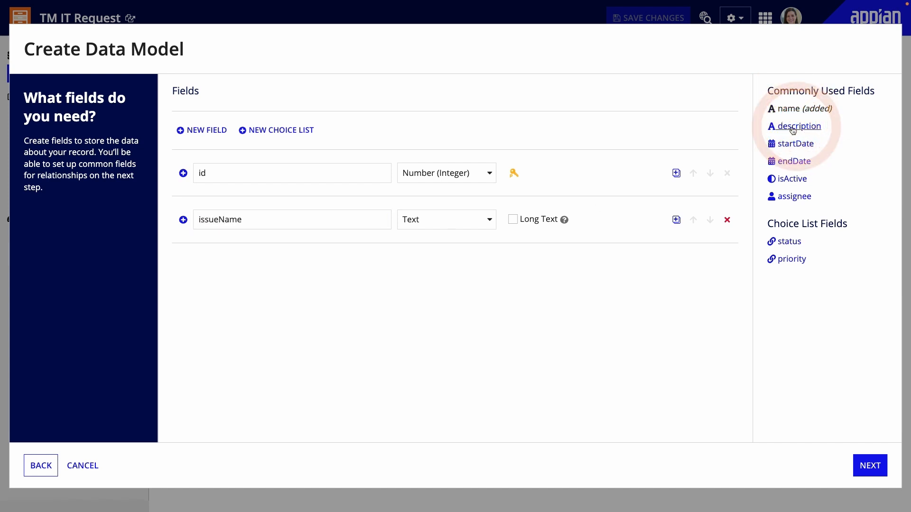
pyautogui.click(798, 126)
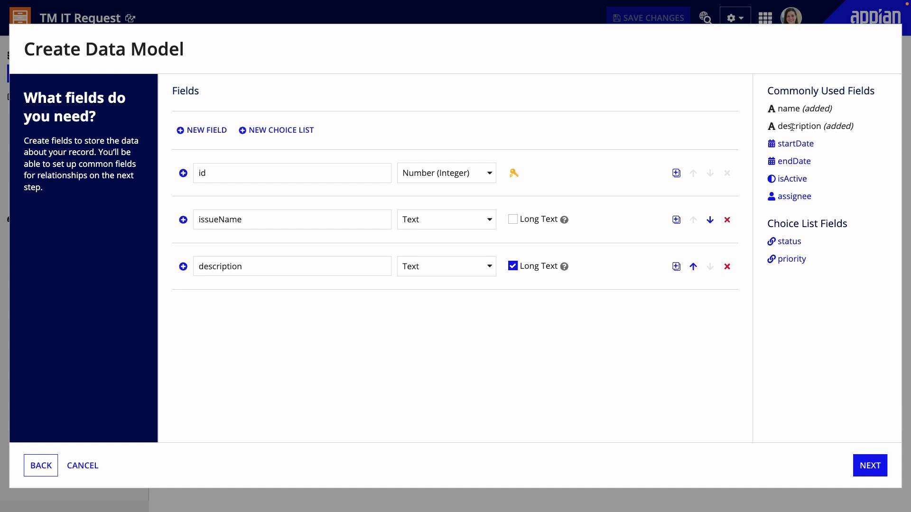
pyautogui.click(201, 135)
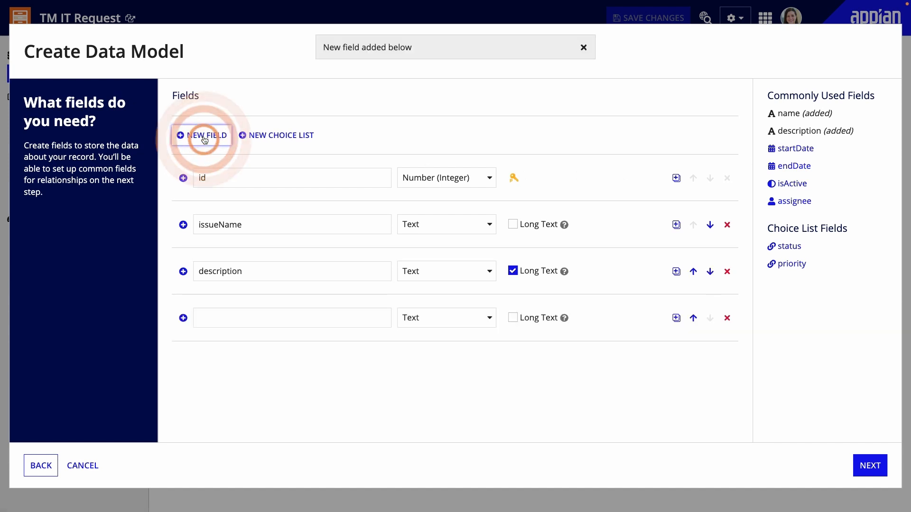
pyautogui.write('case')
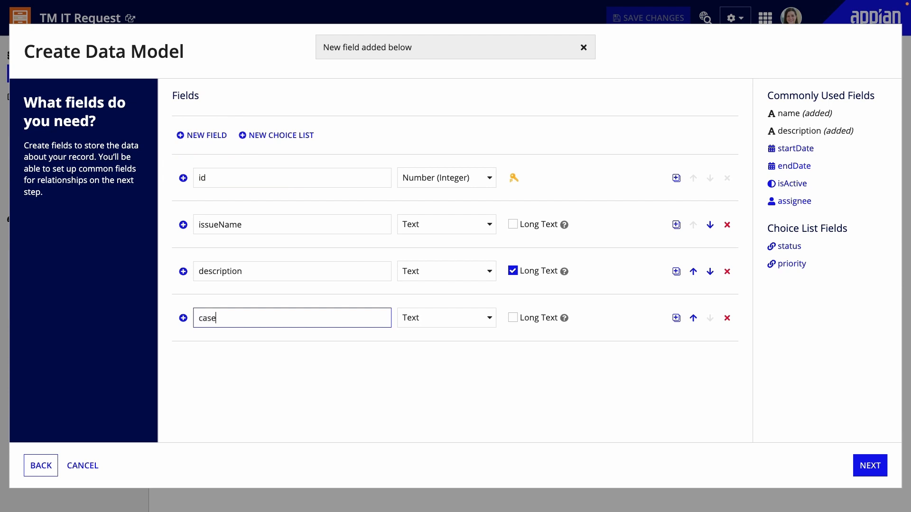
pyautogui.click(446, 317)
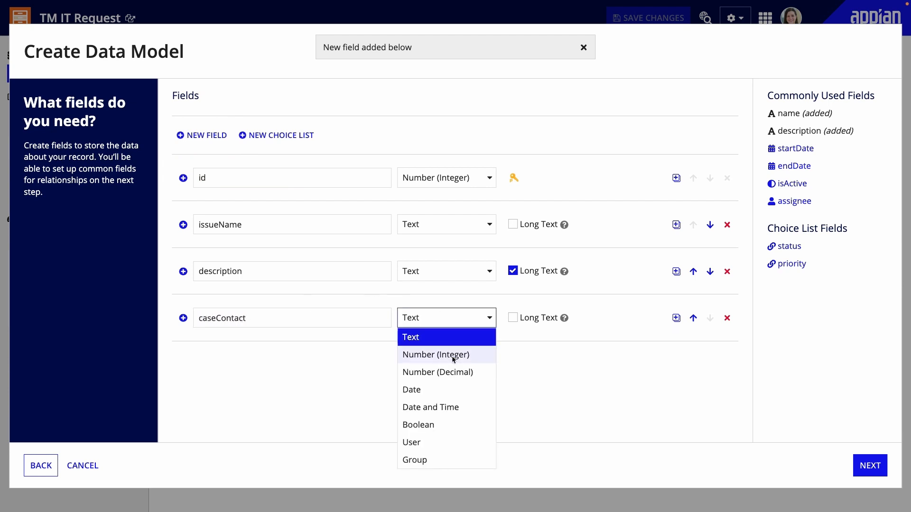
pyautogui.click(411, 442)
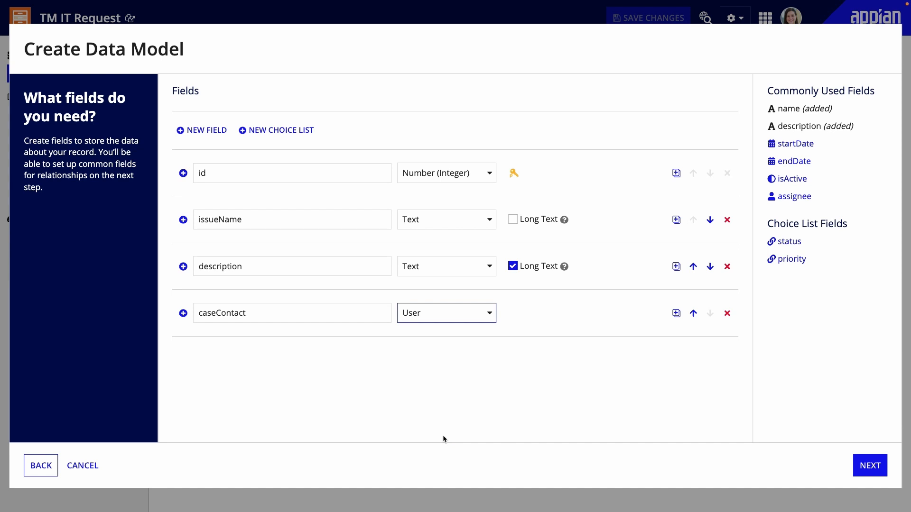
# Add requestedOn and requestedCompletionDate as Date fields
pyautogui.click(201, 130)
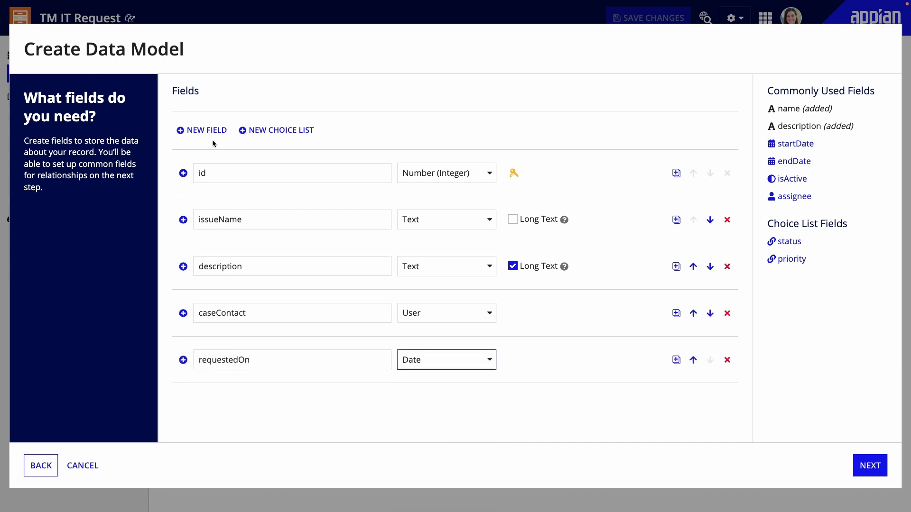
pyautogui.click(446, 266)
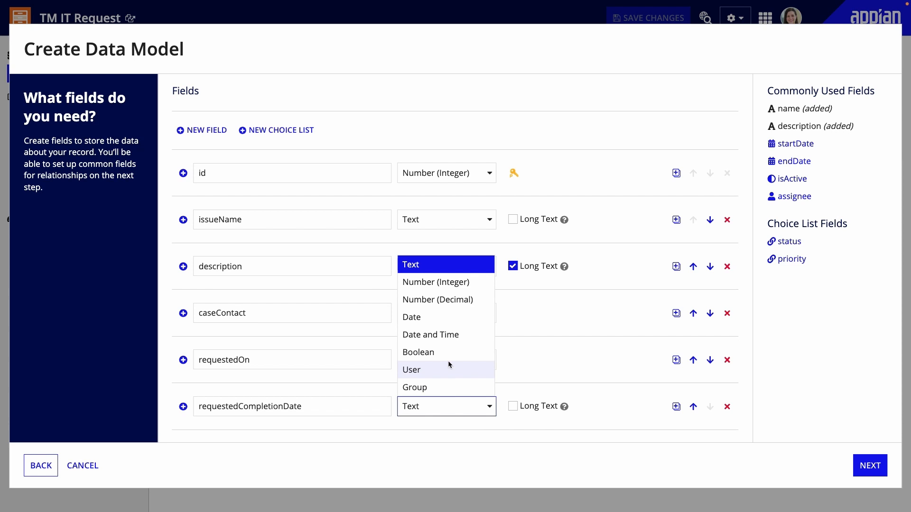
pyautogui.click(411, 369)
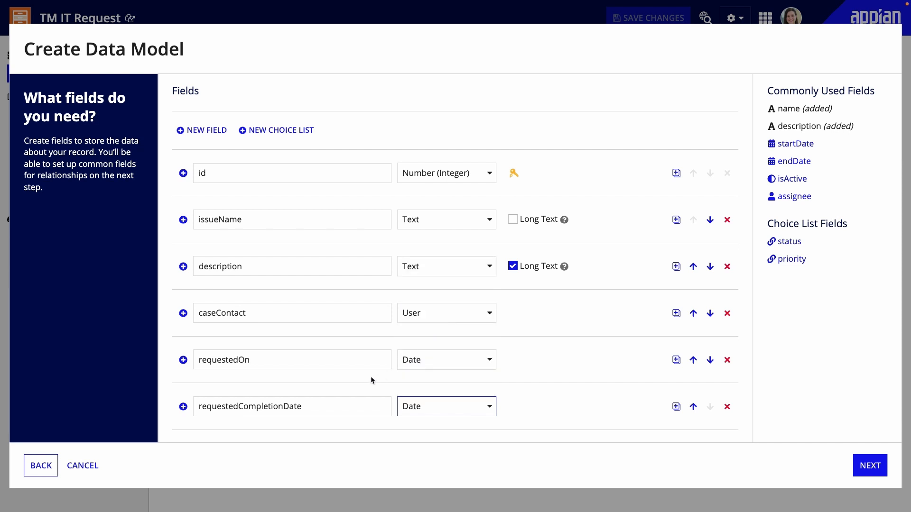
pyautogui.moveTo(369, 389)
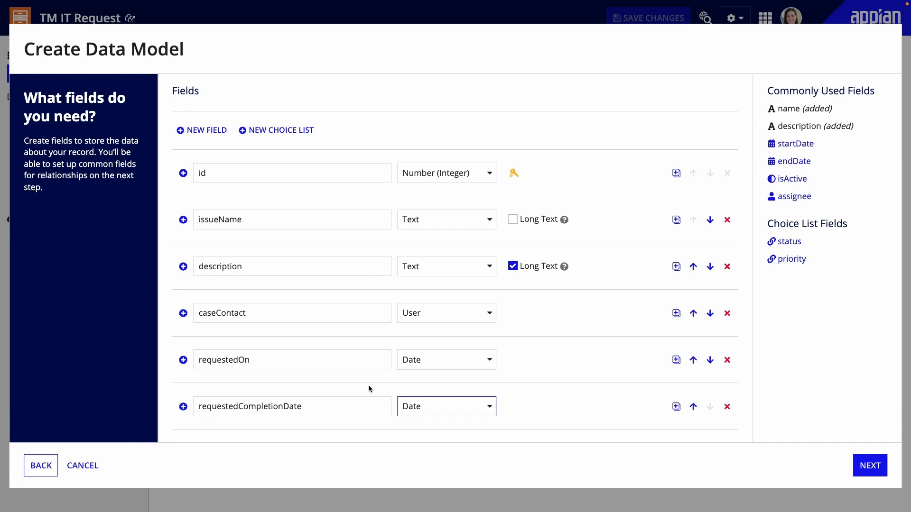
pyautogui.moveTo(788, 241)
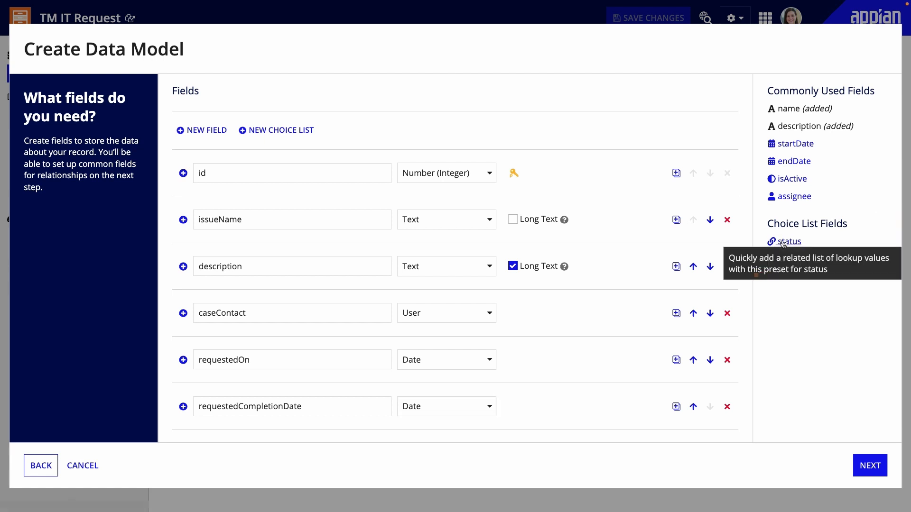
# Create the status choice list with Submitted, In Progress, Done
pyautogui.click(789, 242)
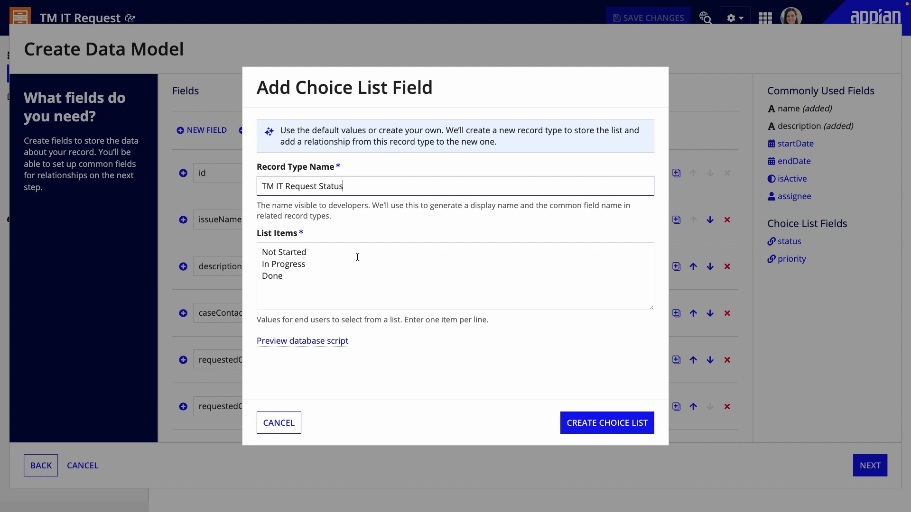
pyautogui.write('Subm')
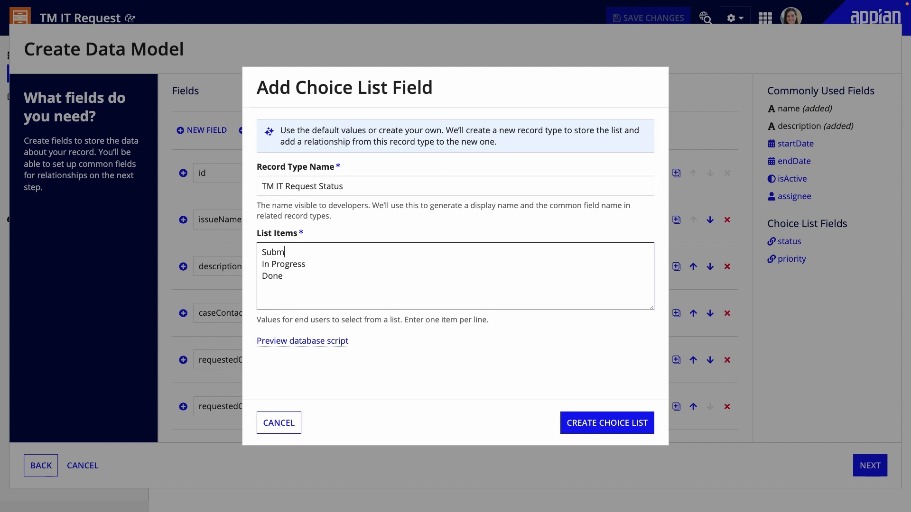
pyautogui.write('itted')
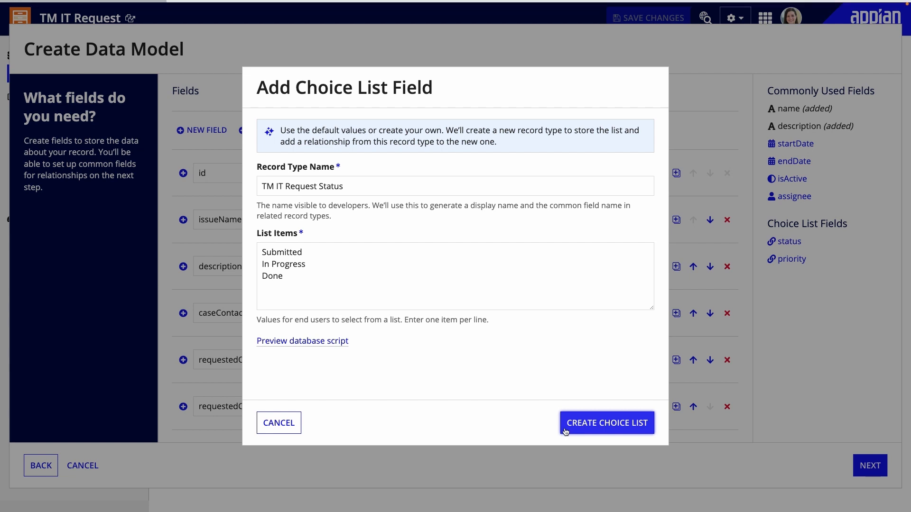
pyautogui.click(607, 422)
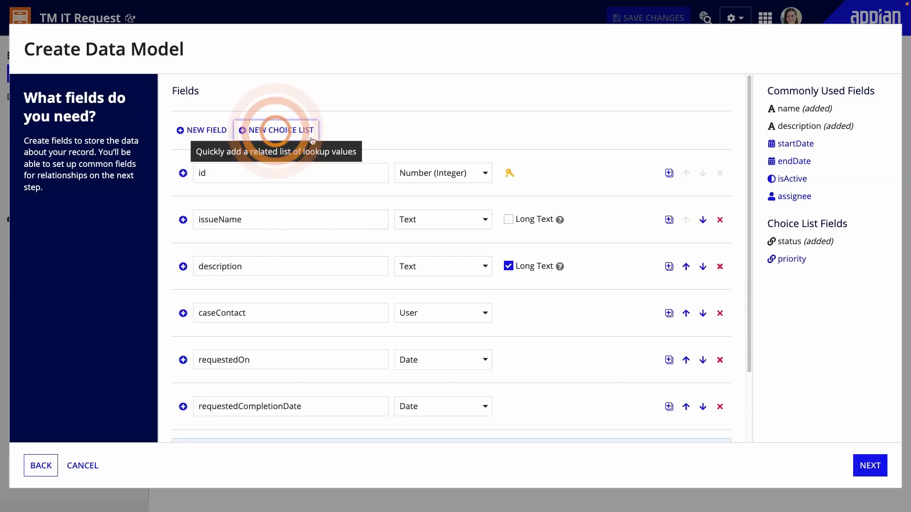
# Create a TM IT Request Category choice list with Hardware, Software
pyautogui.click(276, 130)
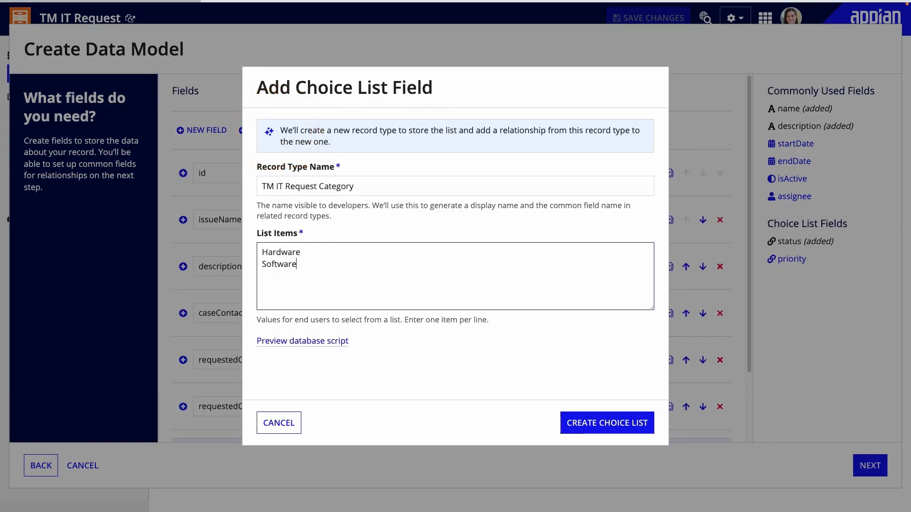
pyautogui.moveTo(606, 423)
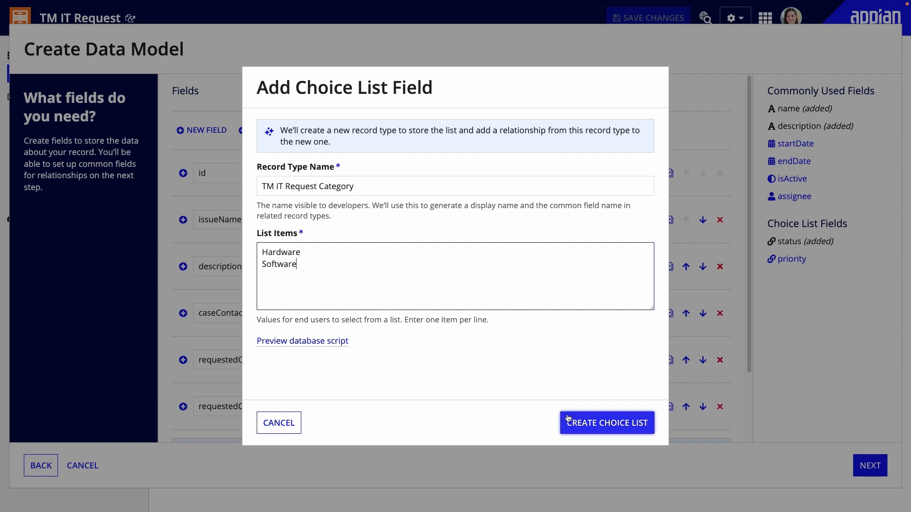
pyautogui.click(606, 423)
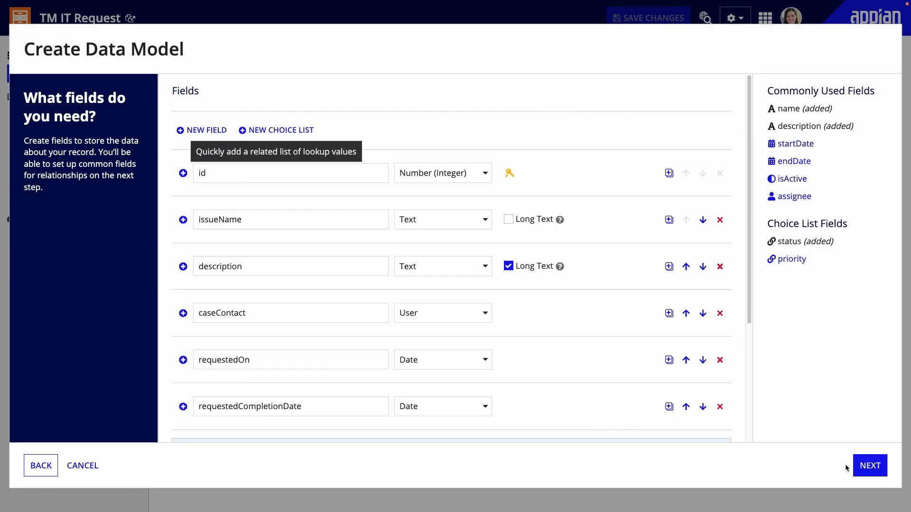
# Review the relationship diagram, save the data model, and go to Views
pyautogui.click(870, 465)
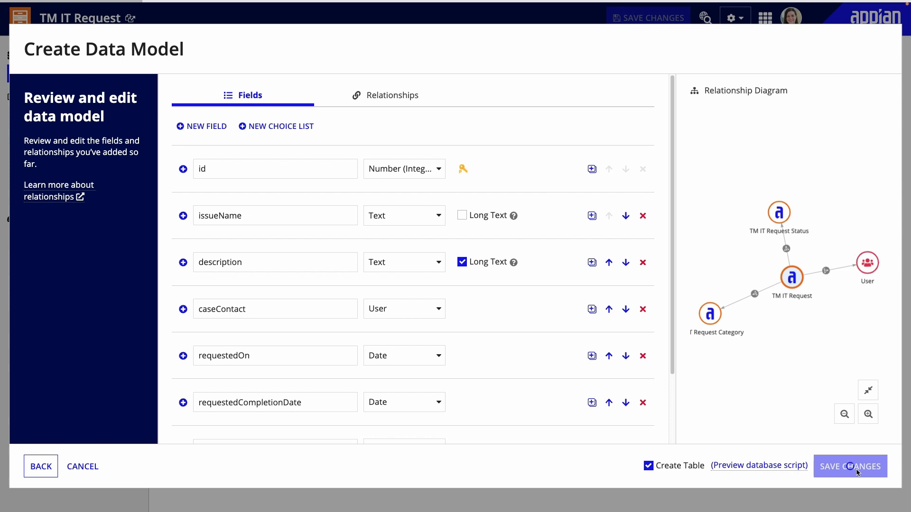
pyautogui.click(850, 467)
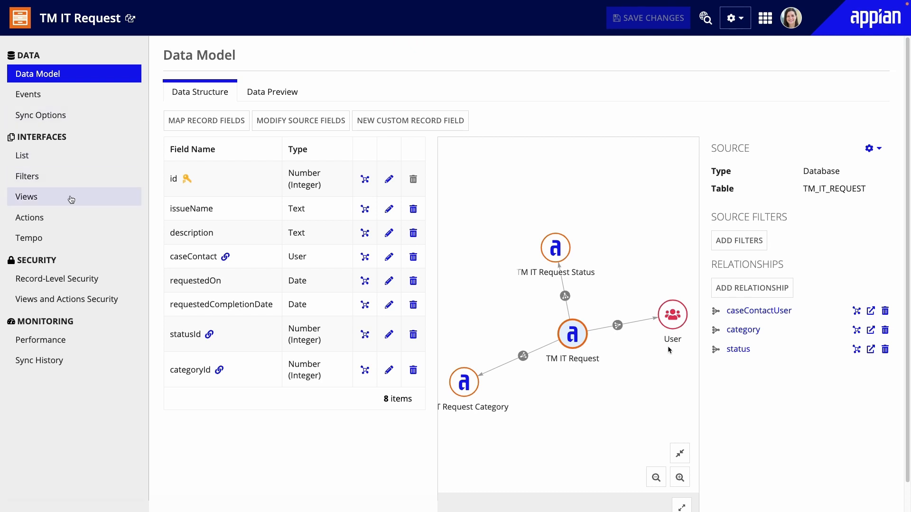
pyautogui.click(26, 196)
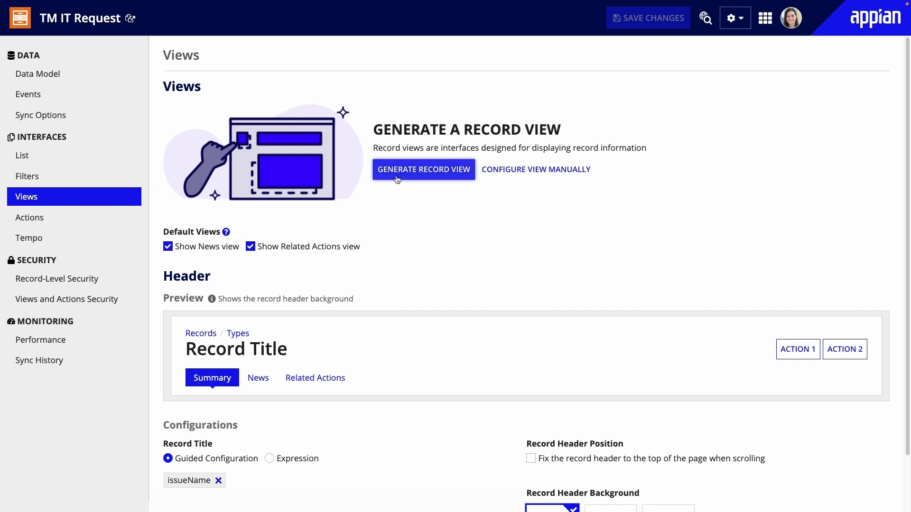
# Generate a Summary view with all related record types, creating TM_ITRequestSummary
pyautogui.click(424, 169)
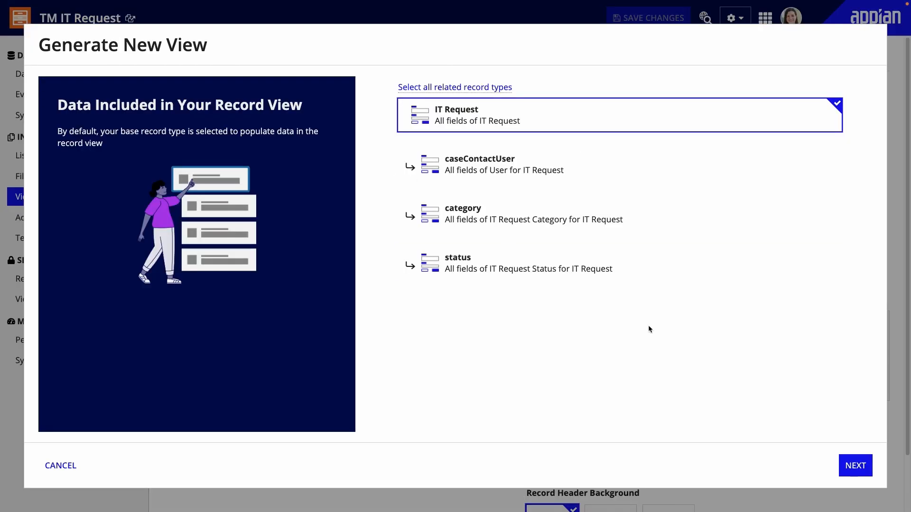
pyautogui.click(855, 465)
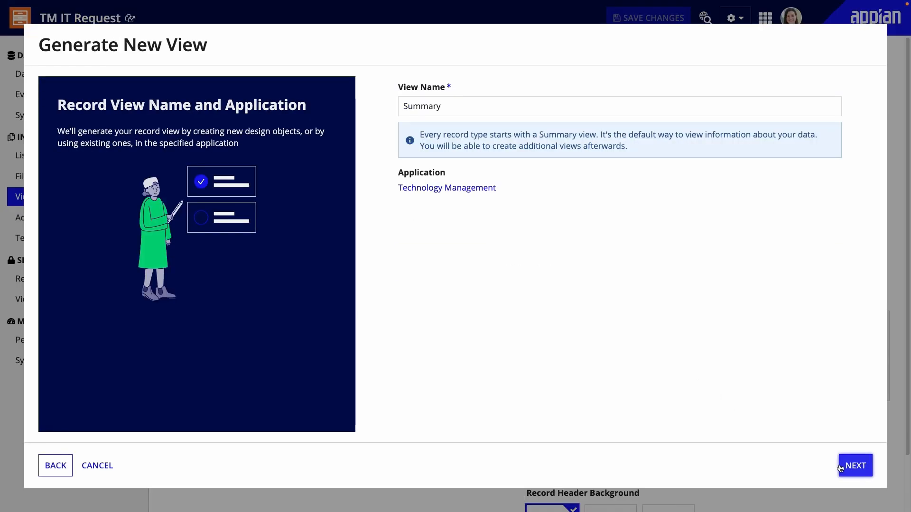
pyautogui.click(855, 465)
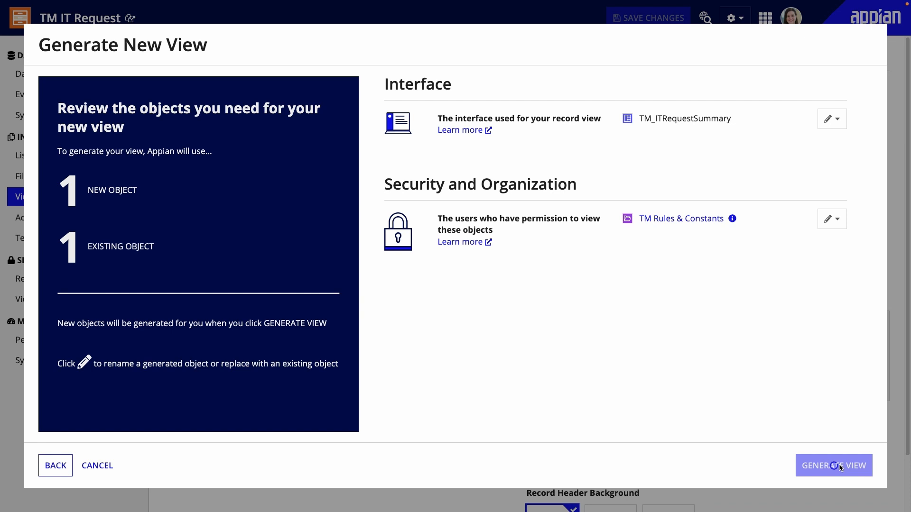
pyautogui.click(834, 465)
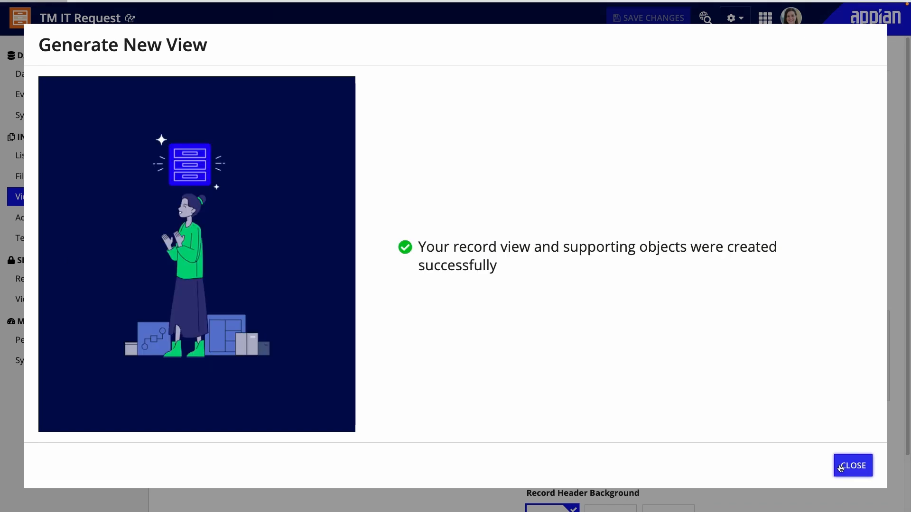
pyautogui.click(852, 465)
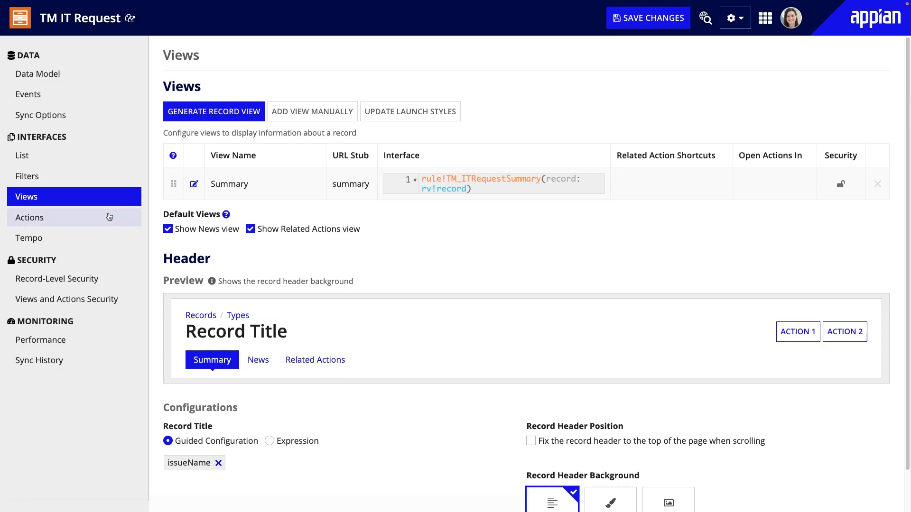
# Generate New, Update and Delete IT Request record actions
pyautogui.click(29, 217)
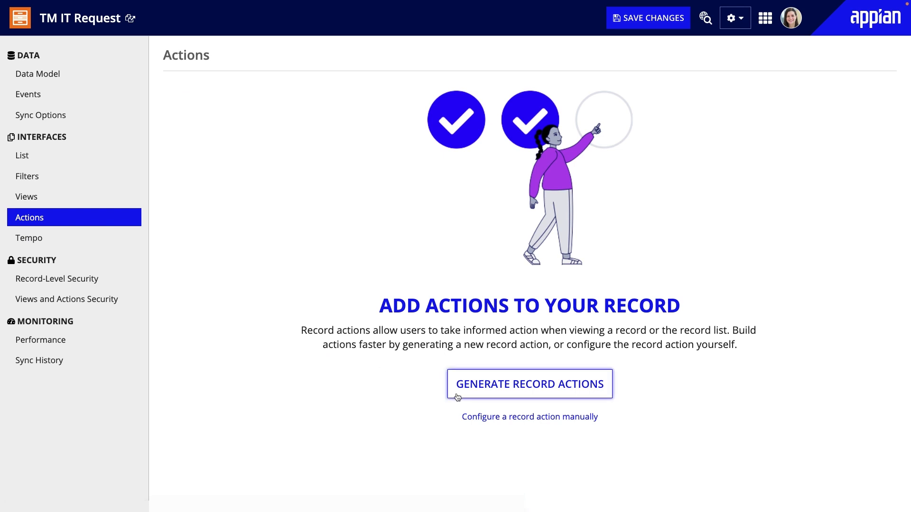
pyautogui.click(528, 385)
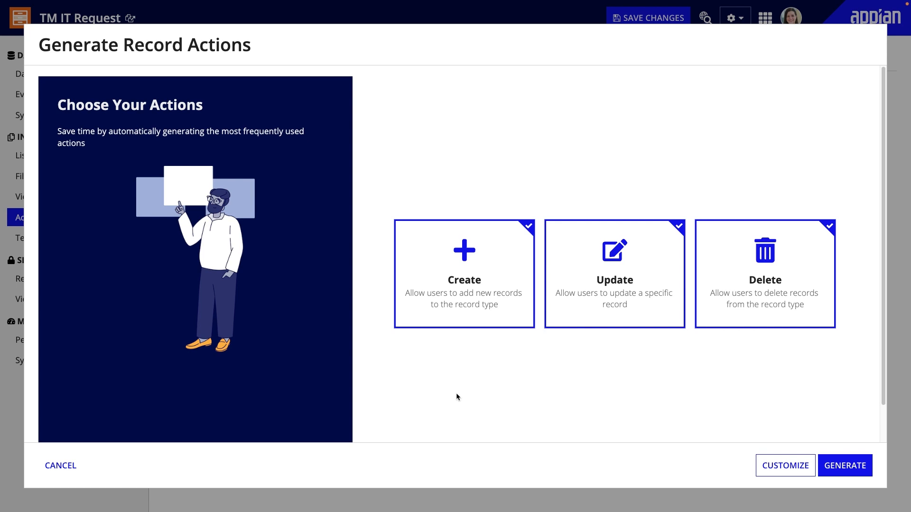
pyautogui.moveTo(845, 465)
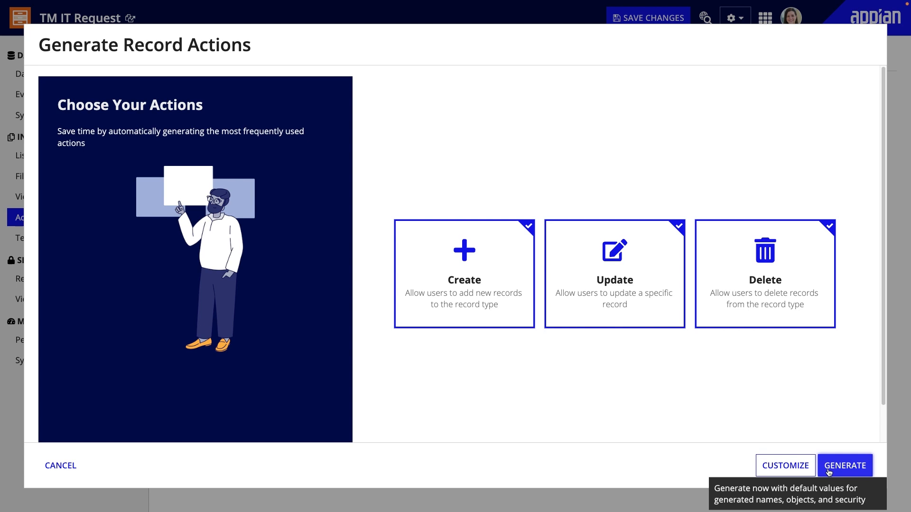
pyautogui.click(844, 465)
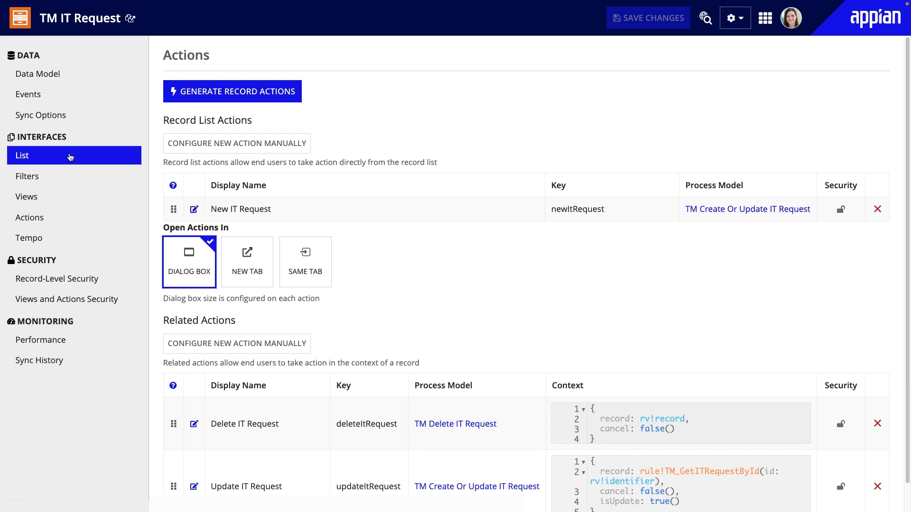
# Edit the record list, removing the Description column and reordering Status and Category earlier
pyautogui.click(22, 155)
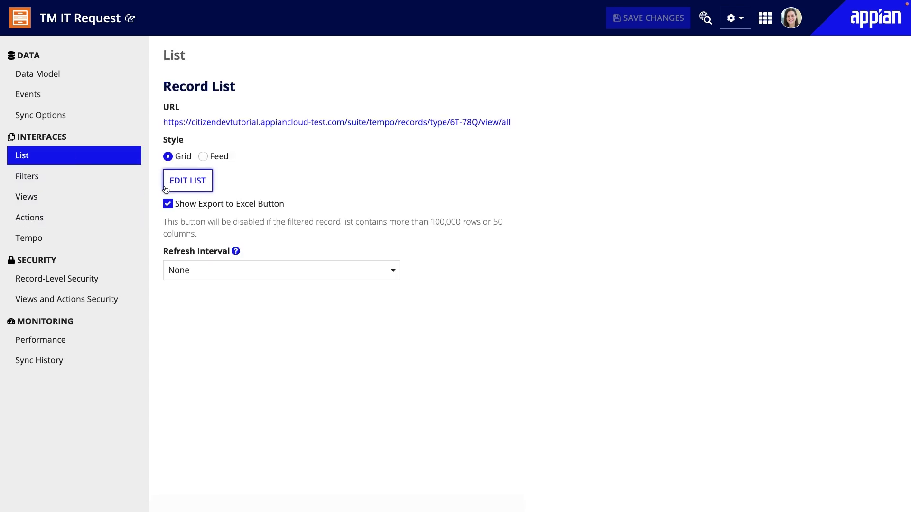
pyautogui.click(187, 180)
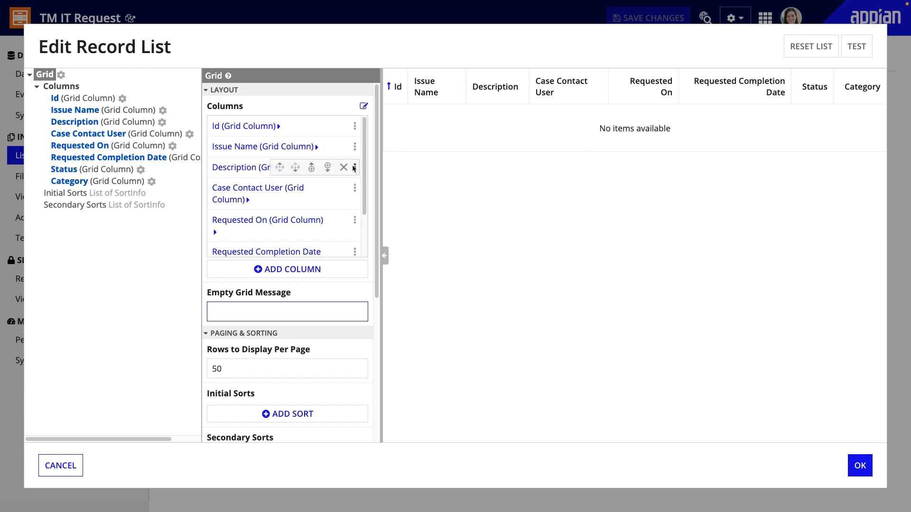
pyautogui.click(343, 167)
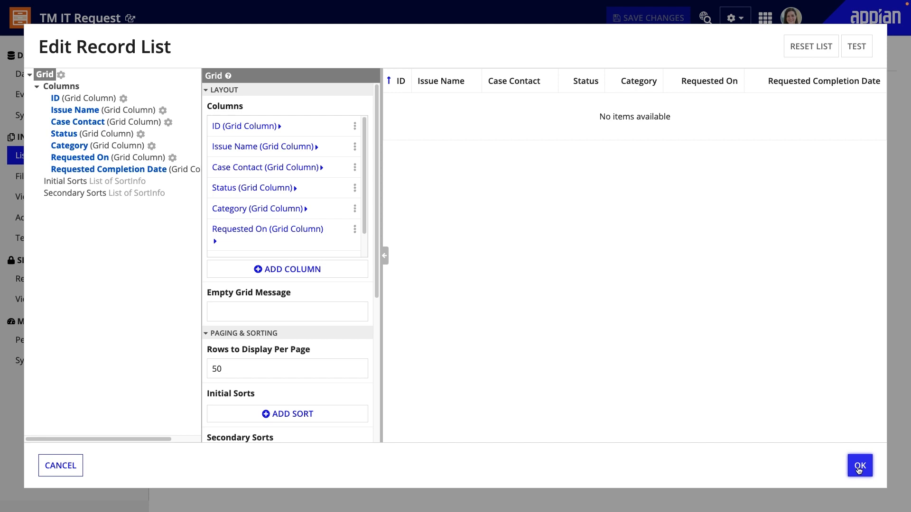
pyautogui.click(859, 465)
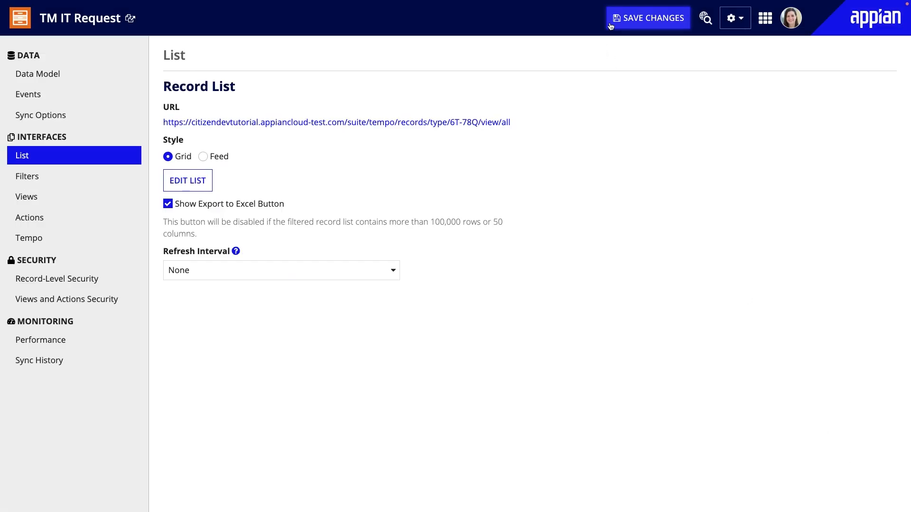
# Save the record type and view the IT Requests list in Tempo
pyautogui.click(647, 17)
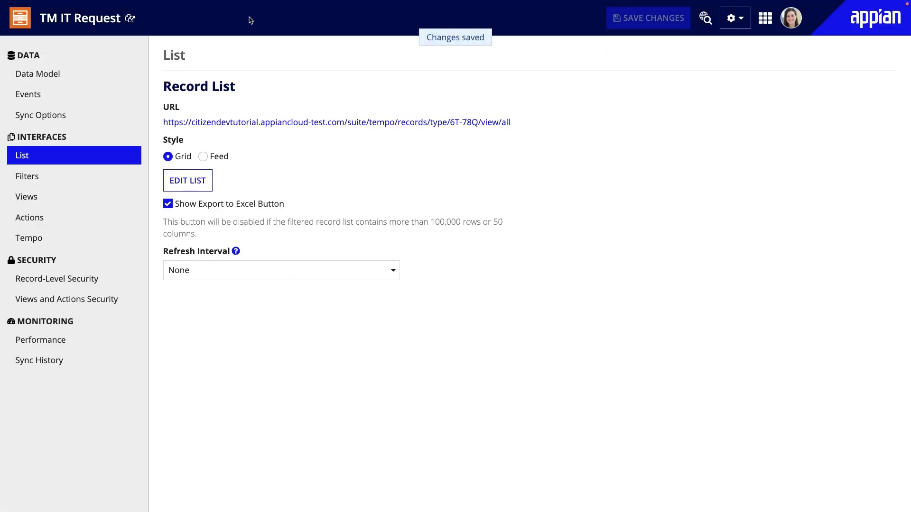
pyautogui.click(336, 122)
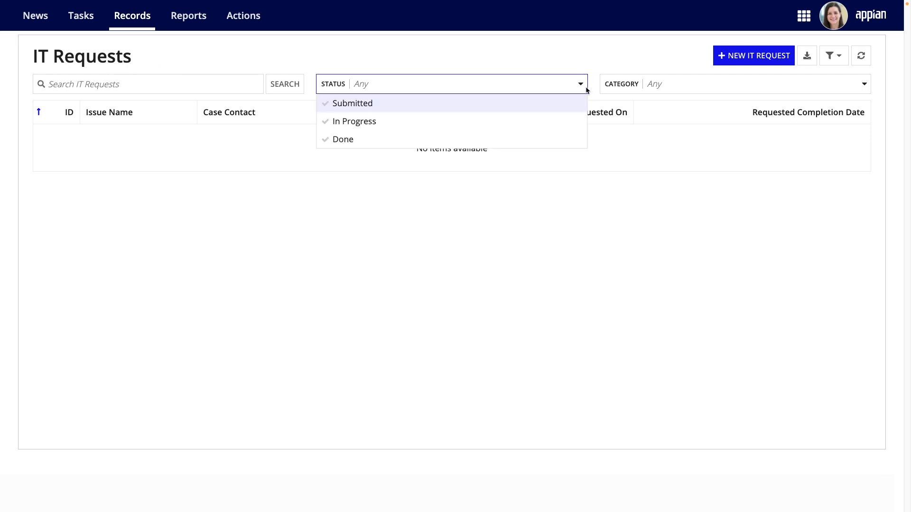
pyautogui.click(735, 83)
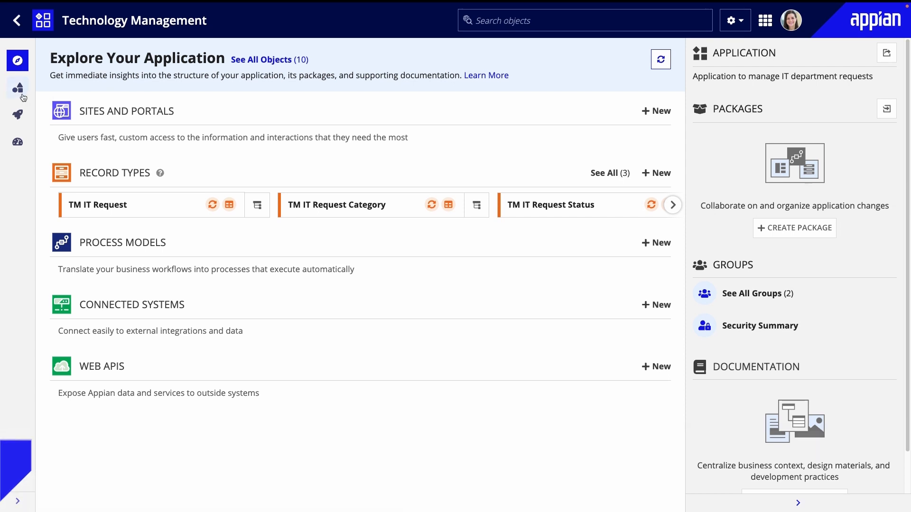
# Open the TM_CreateOrUpdateITRequest interface from the application's Build object list
pyautogui.click(17, 87)
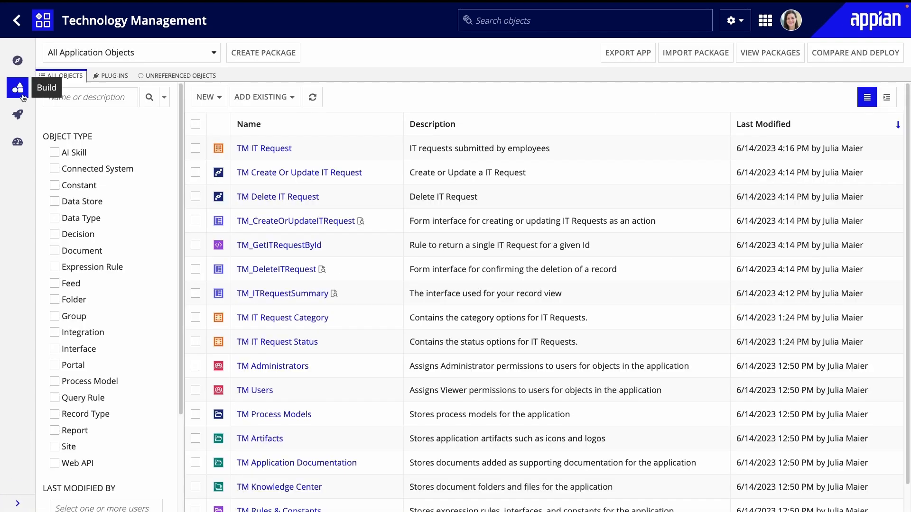
pyautogui.click(296, 222)
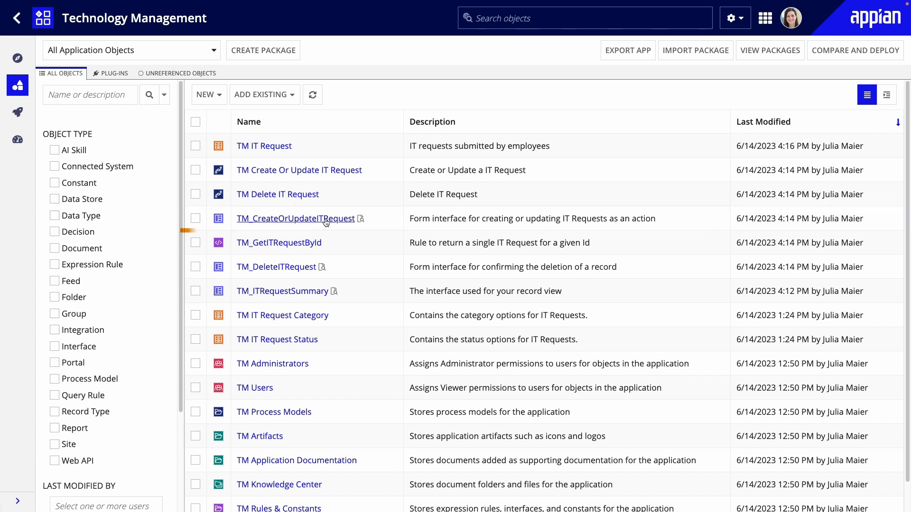
pyautogui.click(296, 218)
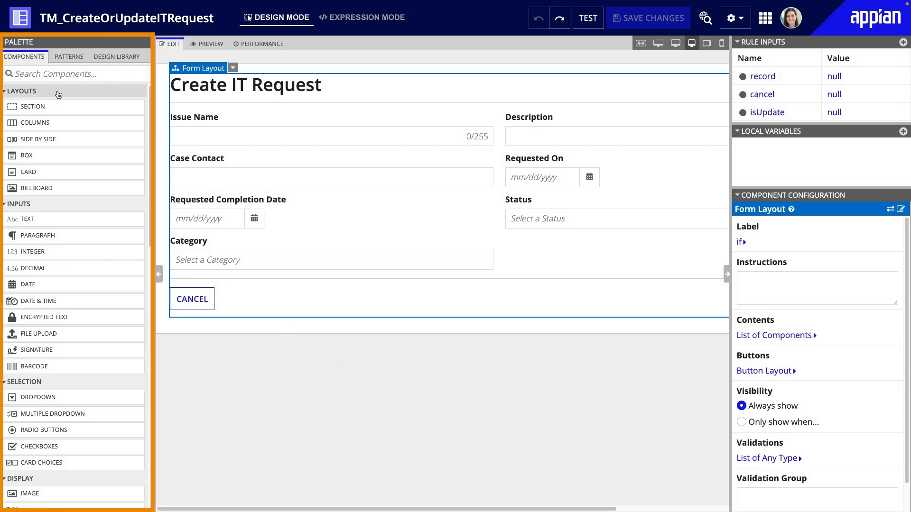
pyautogui.moveTo(49, 172)
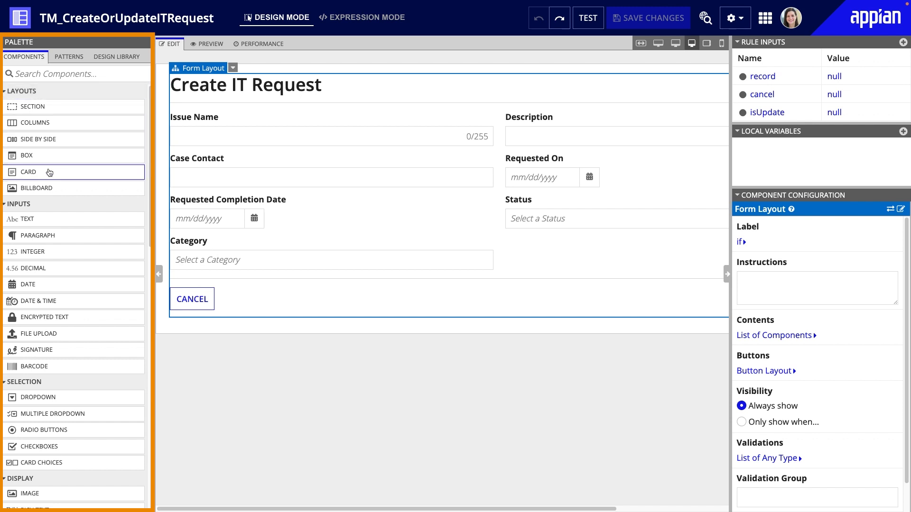
# Add a card above the fields and move the main fields into it, Status under Category
pyautogui.moveTo(27, 172); pyautogui.dragTo(319, 153)
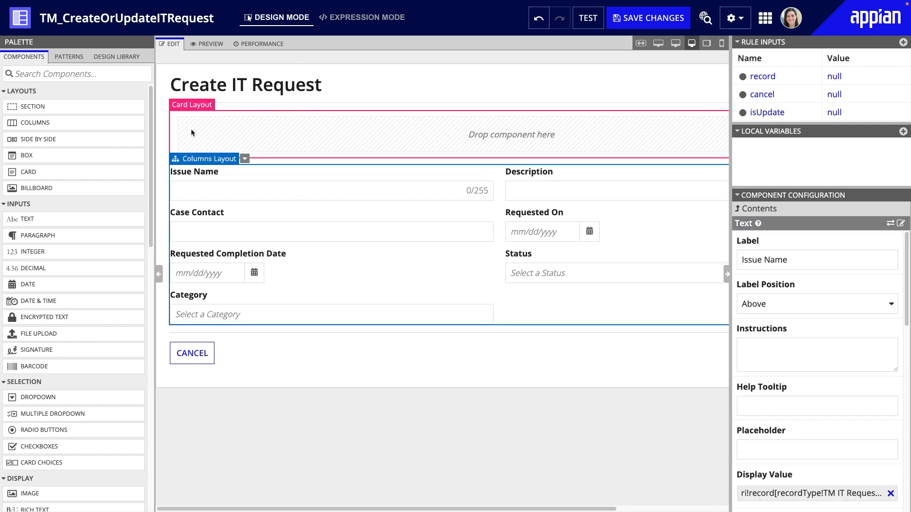
pyautogui.click(206, 158)
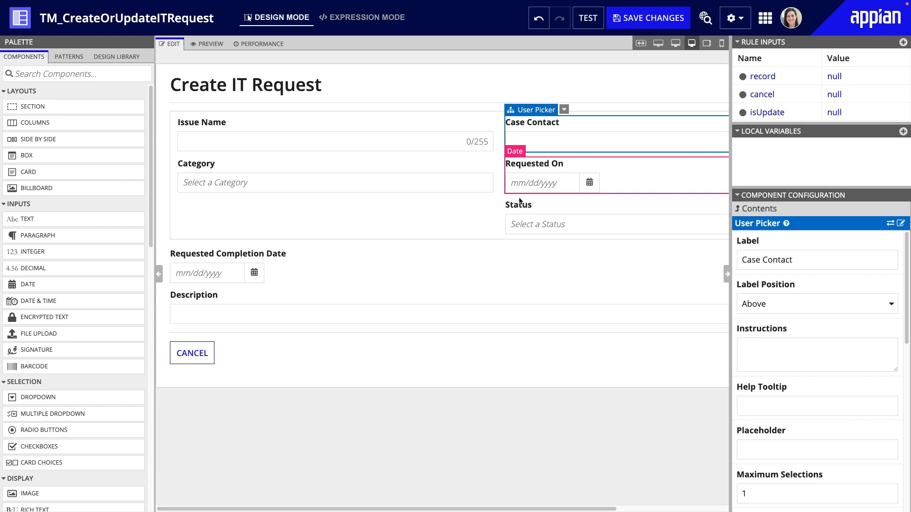
pyautogui.click(335, 182)
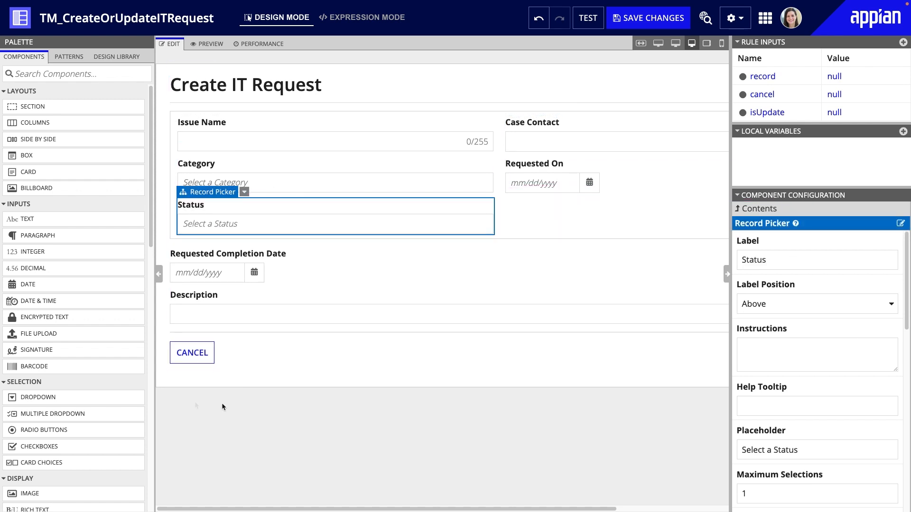
pyautogui.moveTo(80, 145)
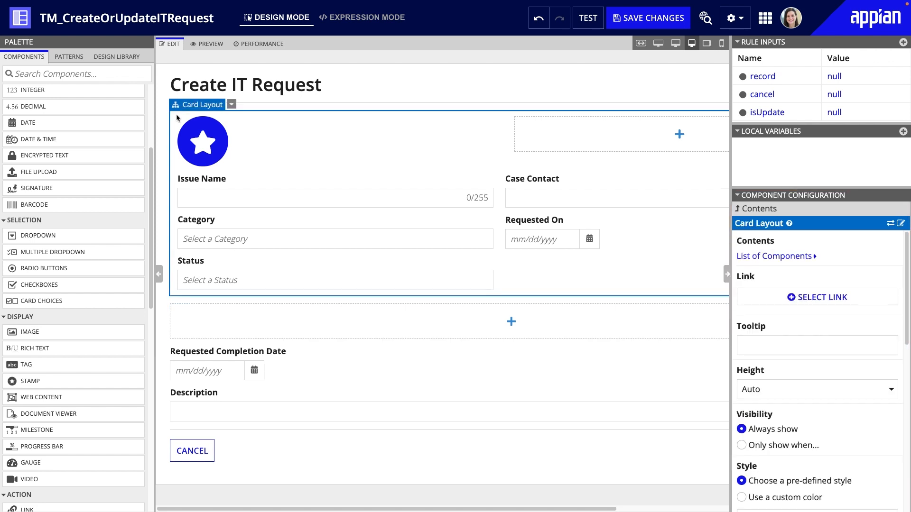
# Give the card a Standard style and Rounded shape
pyautogui.scroll(-3)
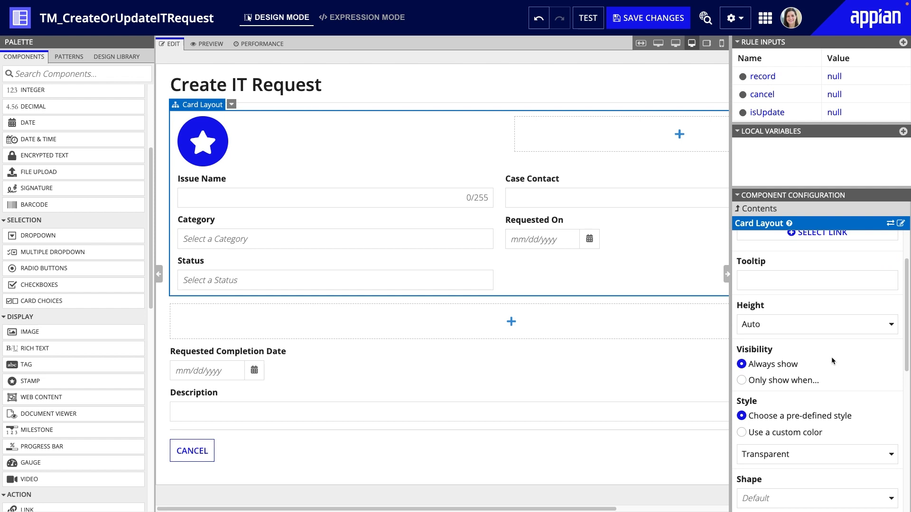
pyautogui.click(816, 454)
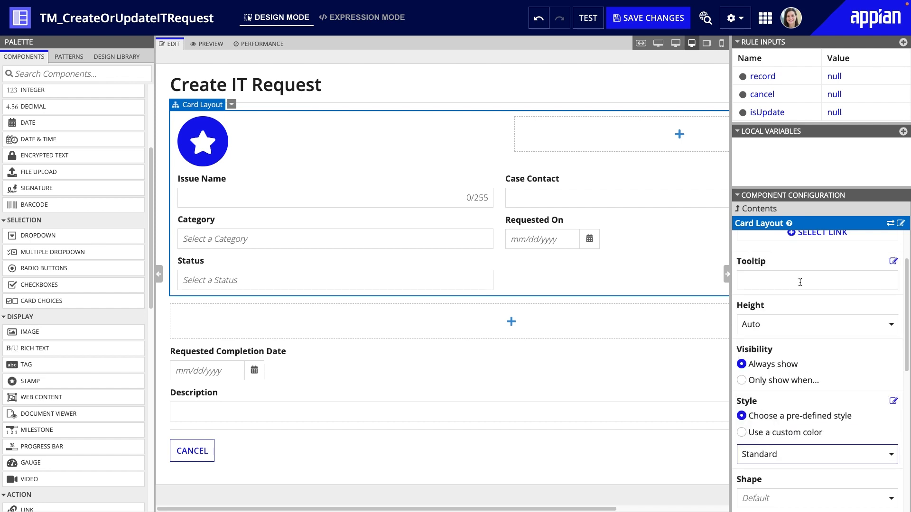
pyautogui.click(816, 351)
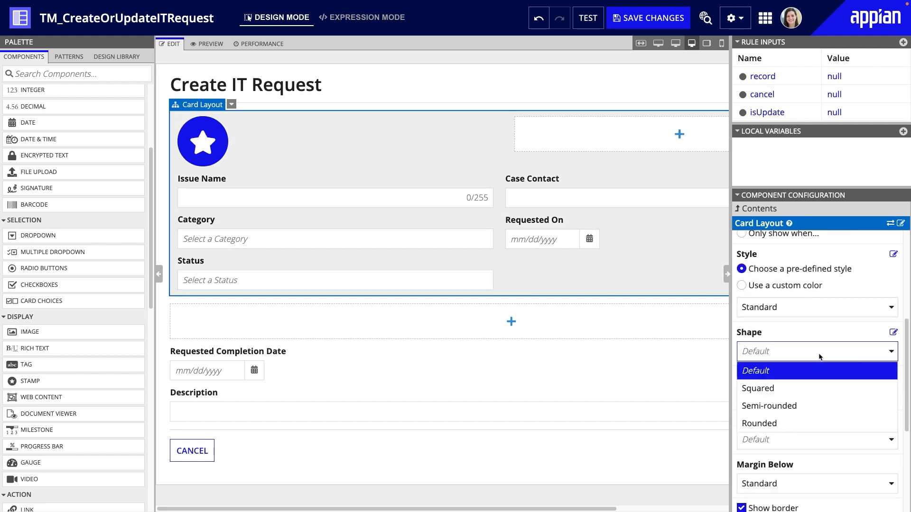
pyautogui.click(759, 423)
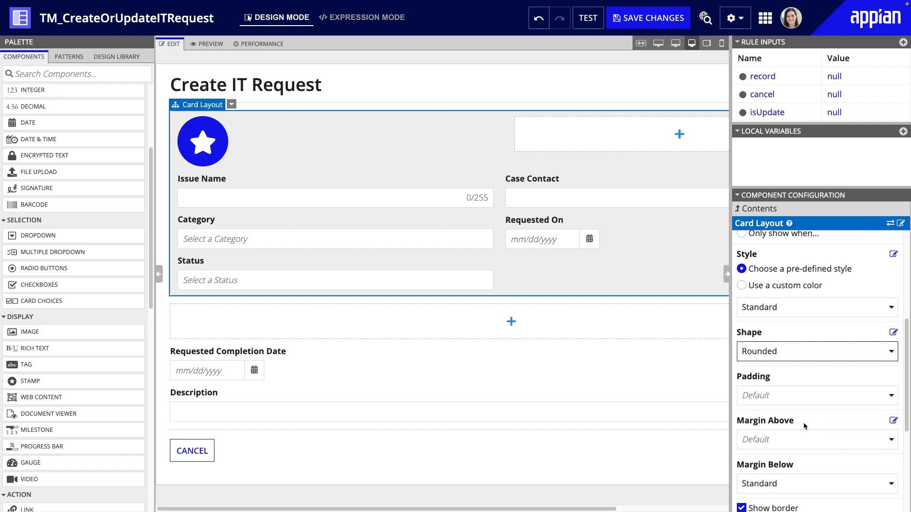
# Make the stamp a Tiny laptop icon with minimal width
pyautogui.click(203, 141)
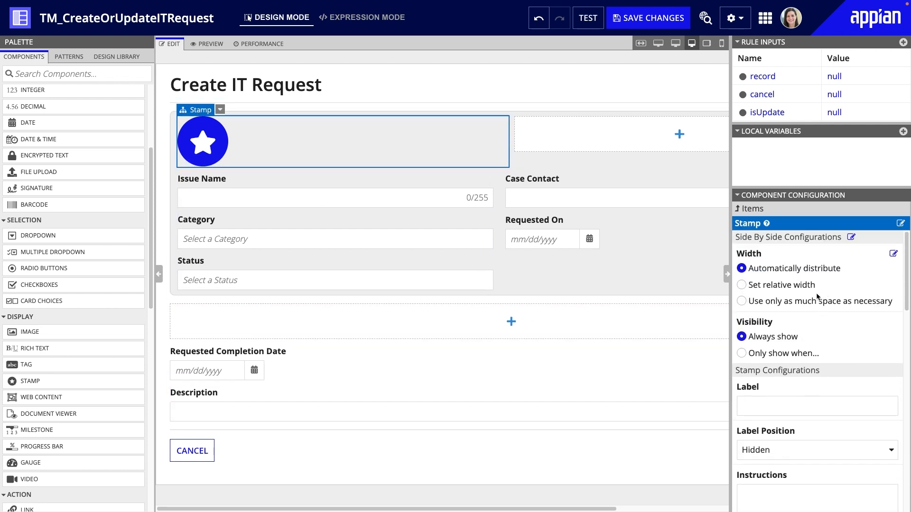
pyautogui.click(742, 301)
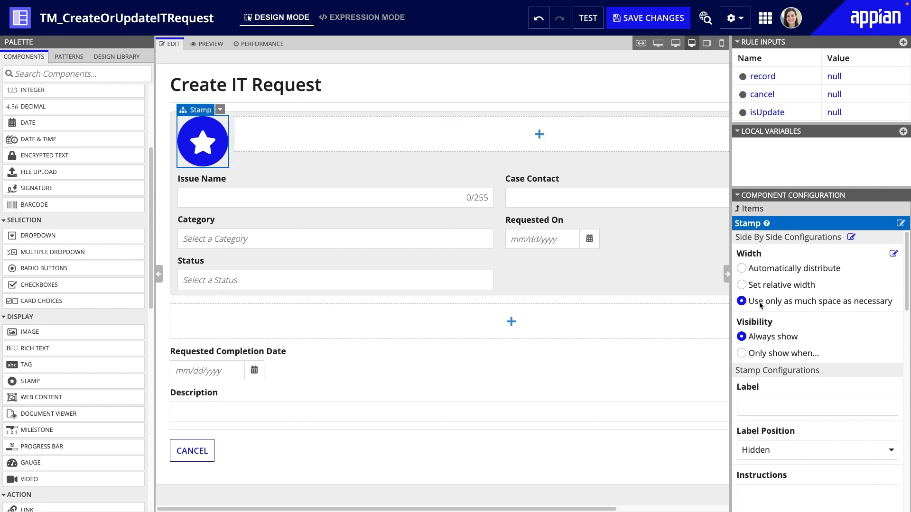
pyautogui.scroll(-3)
pyautogui.write('lap')
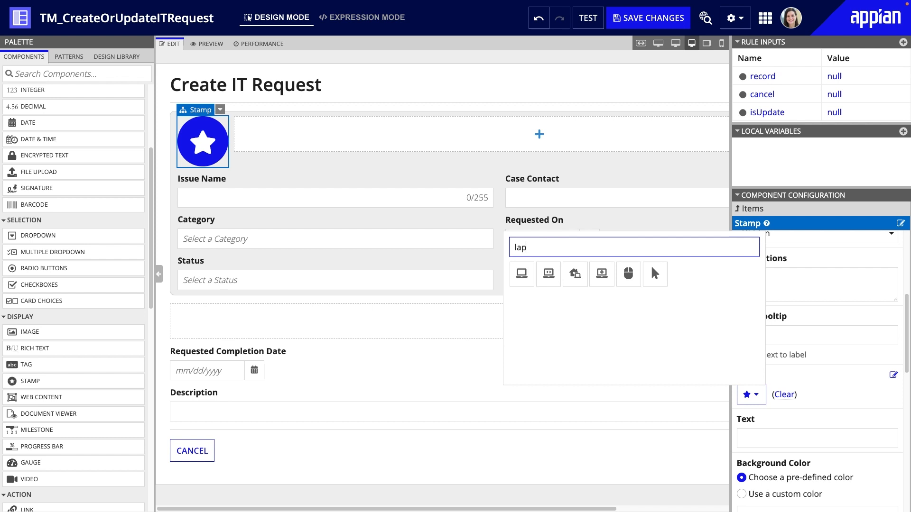
pyautogui.click(521, 274)
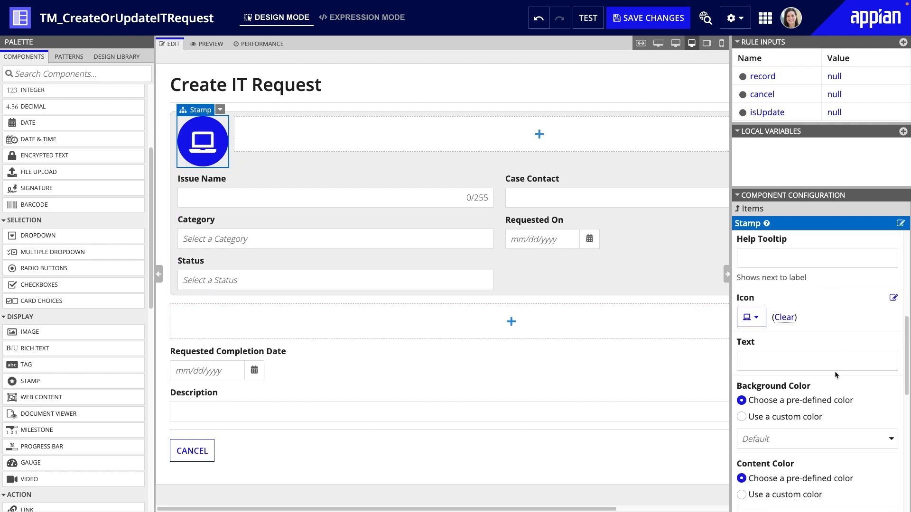
pyautogui.click(816, 438)
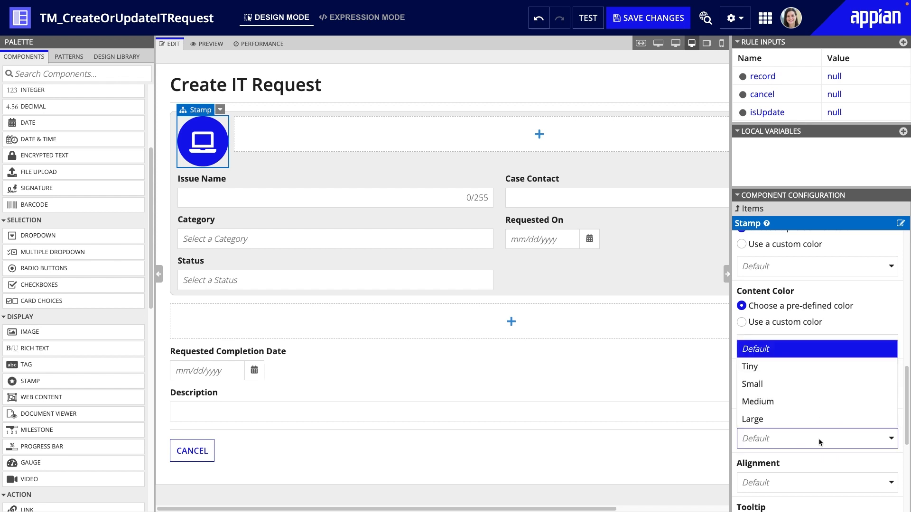
pyautogui.click(750, 366)
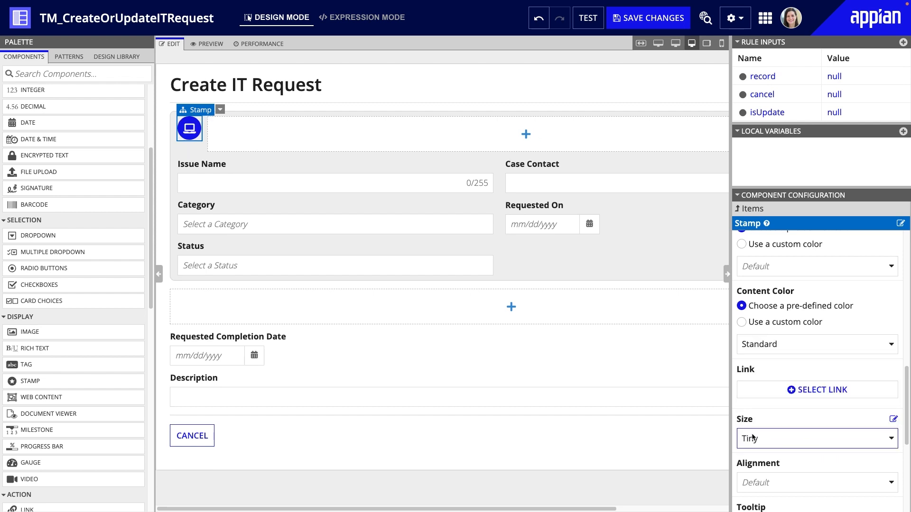
pyautogui.moveTo(524, 134)
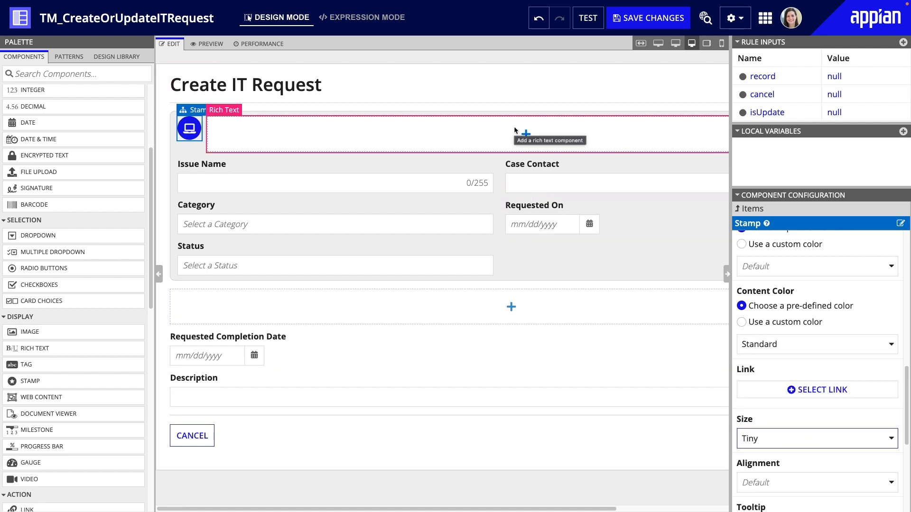
# Add a 'What is the Problem?' header beside the stamp and a 'Tell Us More' header above the lower fields
pyautogui.click(525, 131)
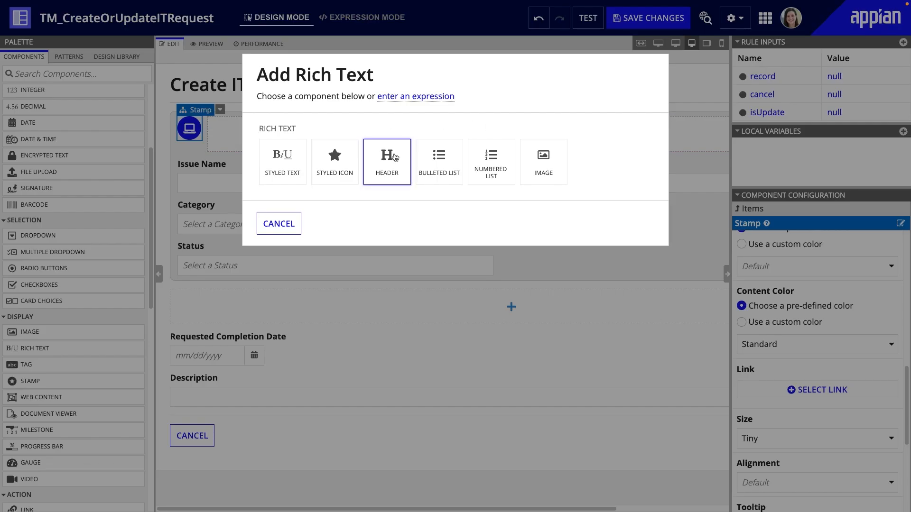
pyautogui.click(386, 161)
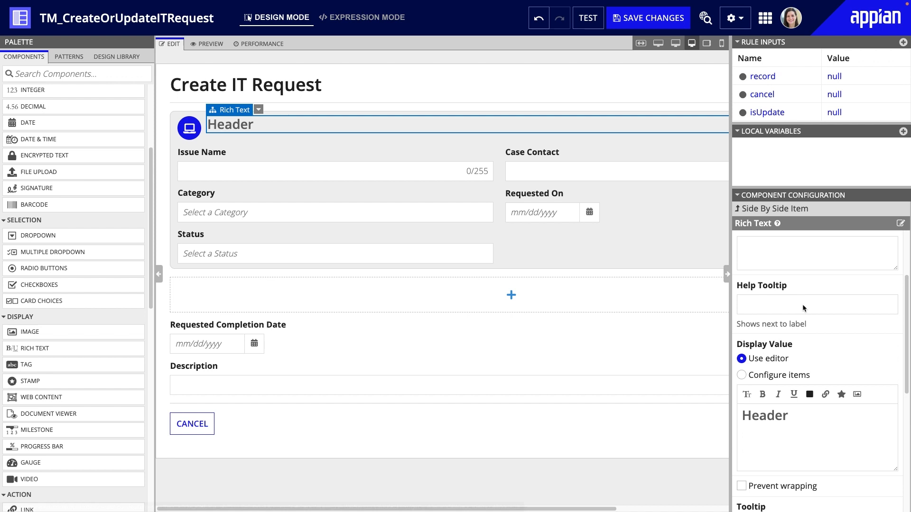
pyautogui.write('What is the Problem?')
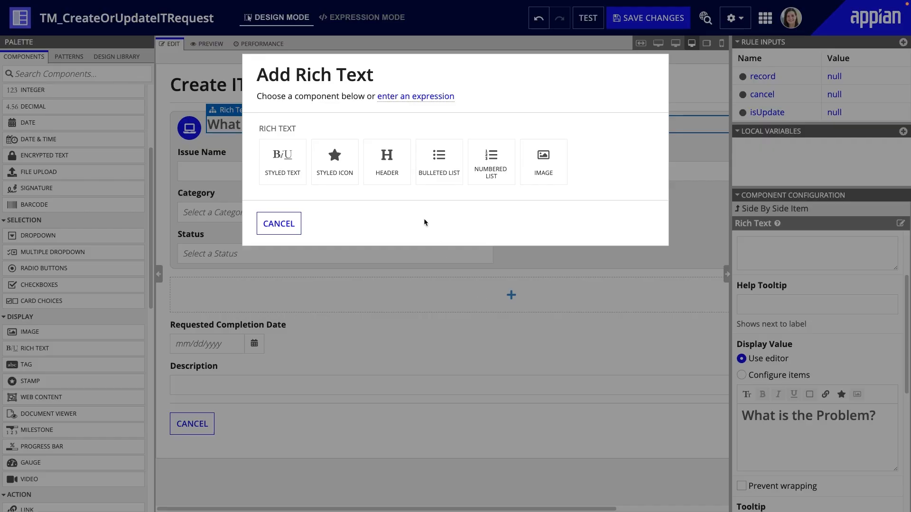
pyautogui.click(278, 223)
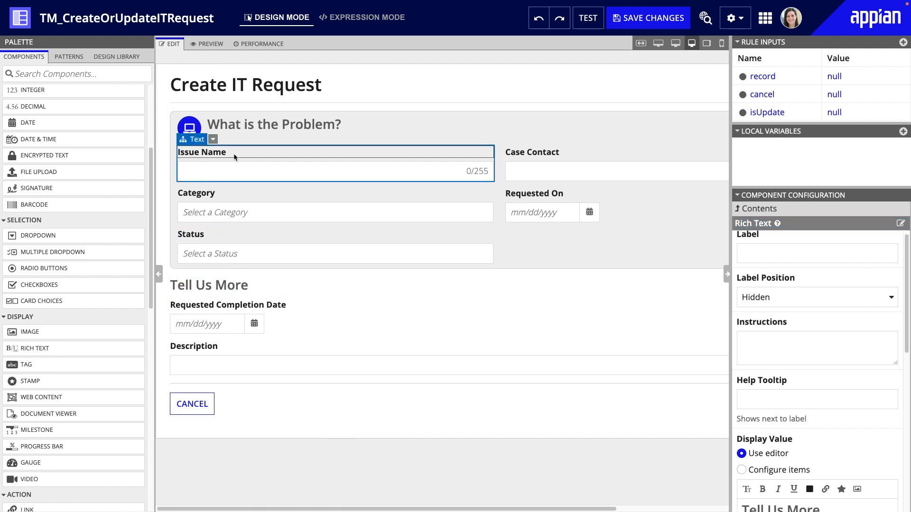
# Make the Issue Name text field required
pyautogui.click(335, 171)
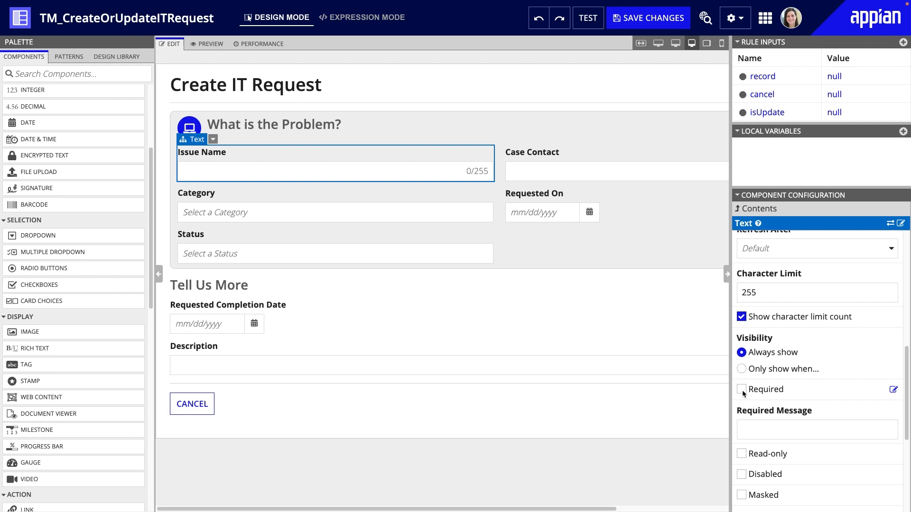
pyautogui.click(335, 211)
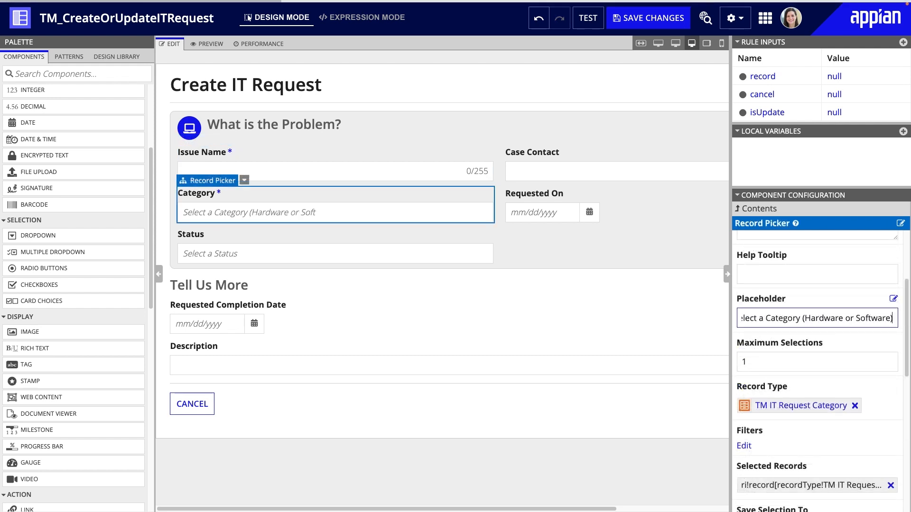
# Require Status and extend its placeholder hint with ', Done'
pyautogui.click(335, 253)
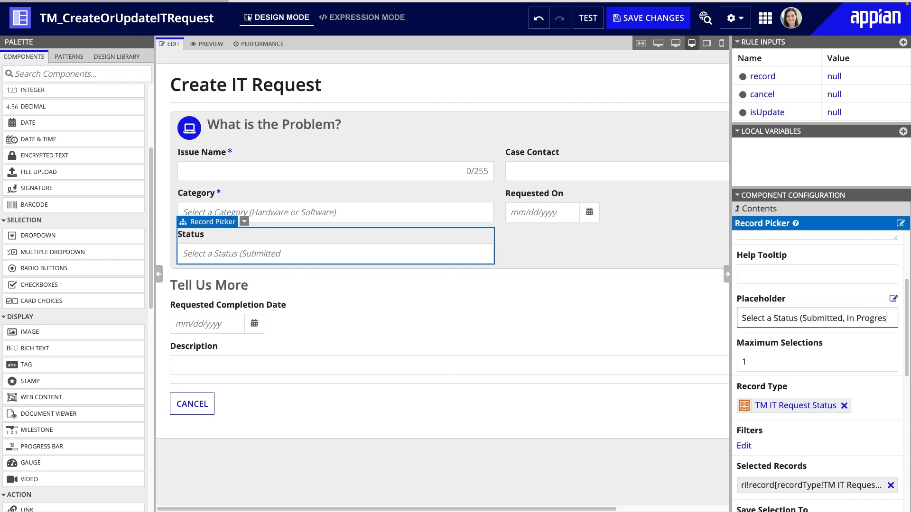
pyautogui.write(', Done')
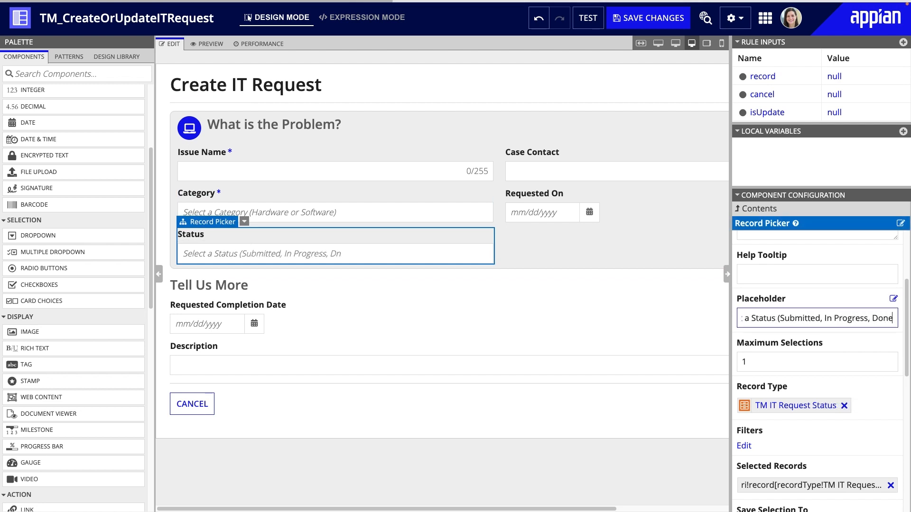
pyautogui.click(542, 211)
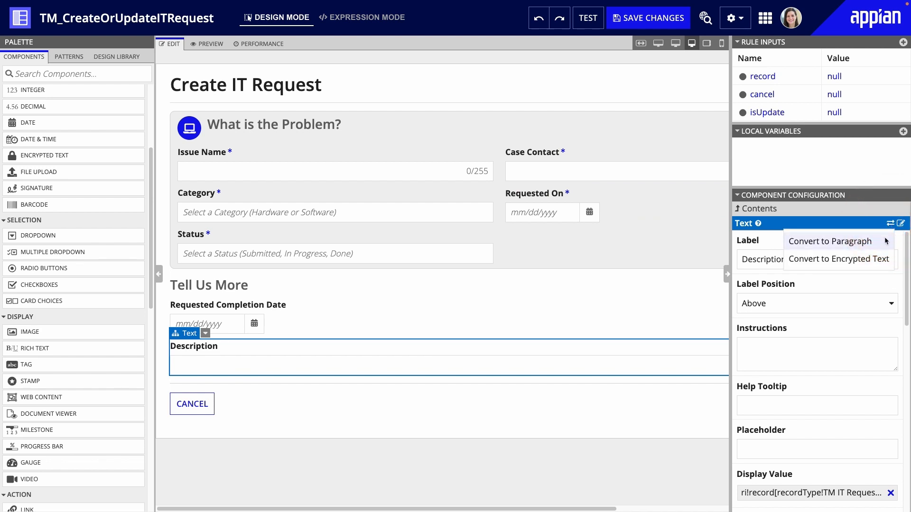
# Turn Description into a paragraph field with instructions to include details such as when the problem started
pyautogui.click(829, 241)
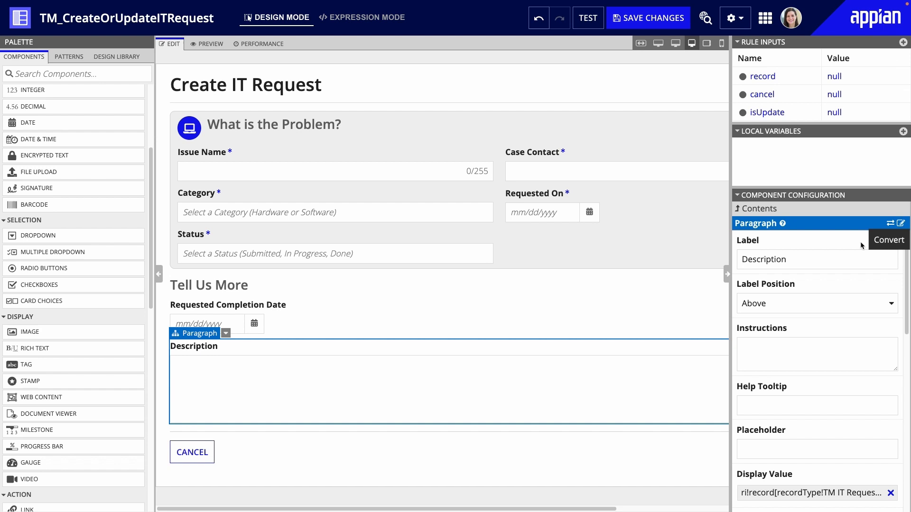
pyautogui.click(816, 354)
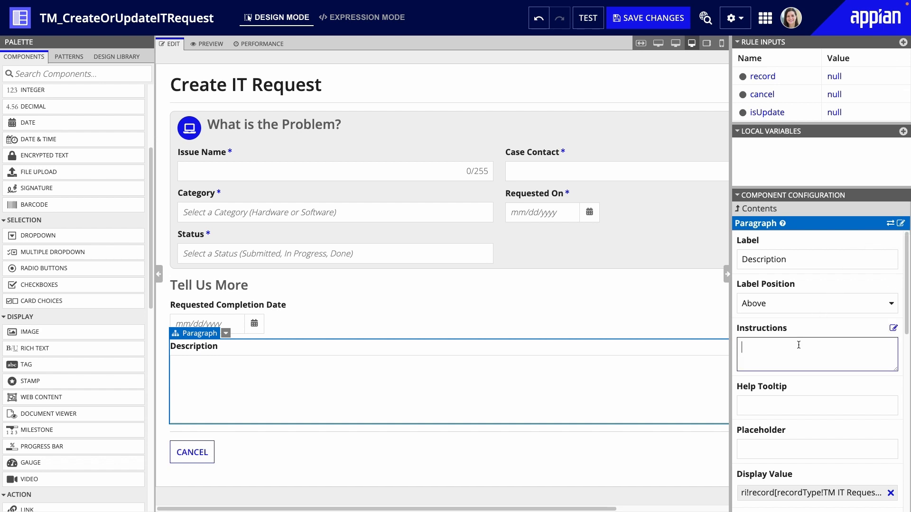
pyautogui.write('Include more details about the problem, such')
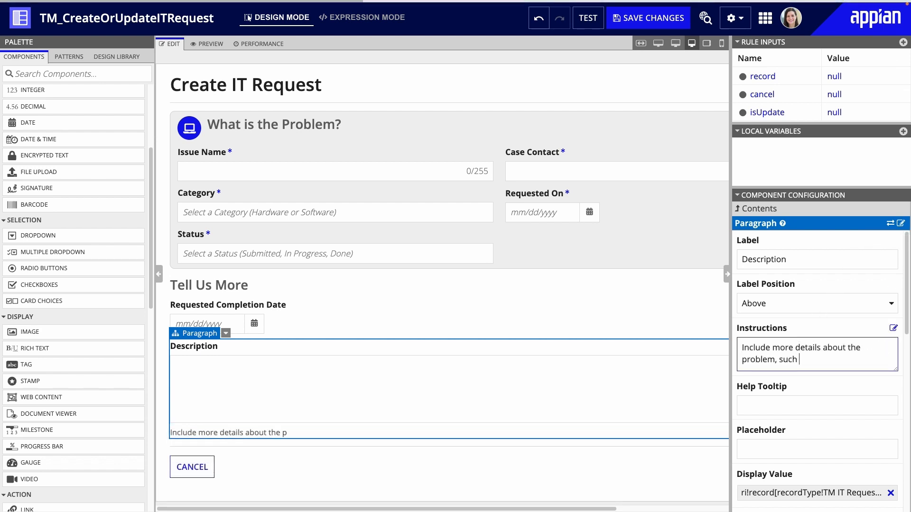
pyautogui.write('as when it started and')
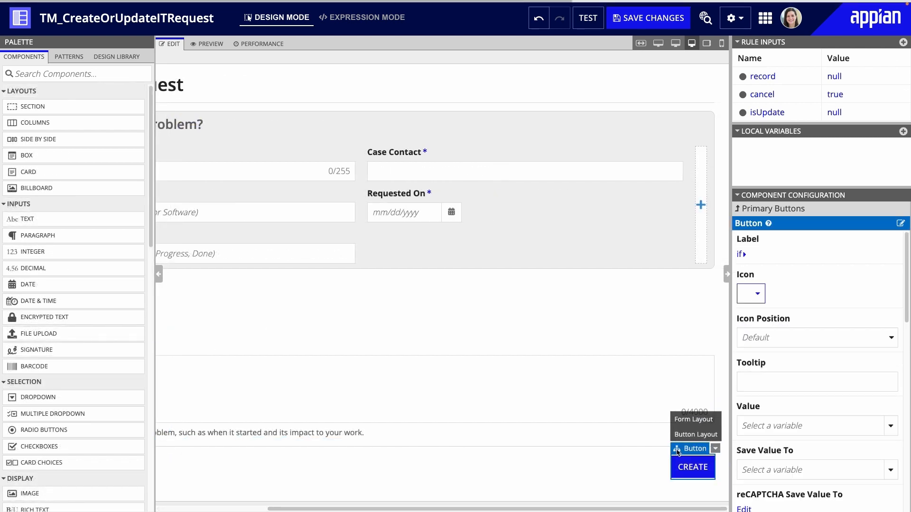
# Pick an icon for the CREATE button
pyautogui.click(749, 294)
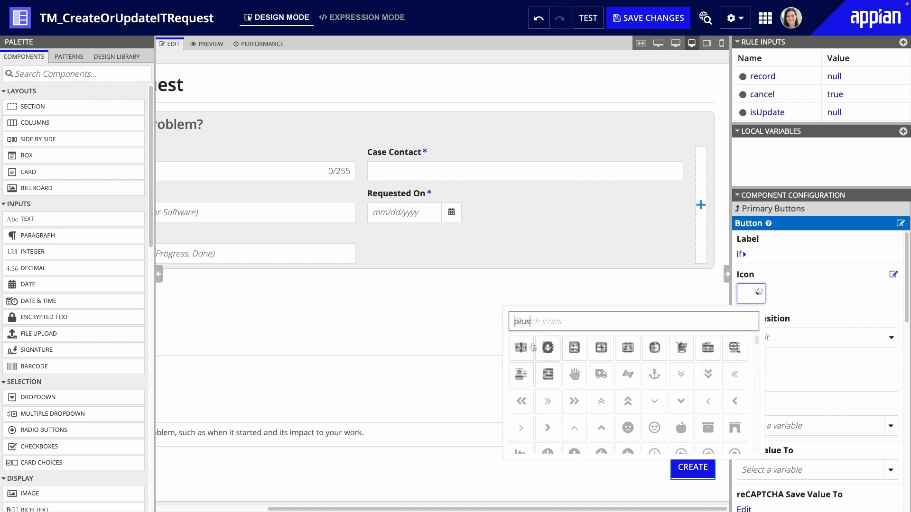
pyautogui.click(547, 347)
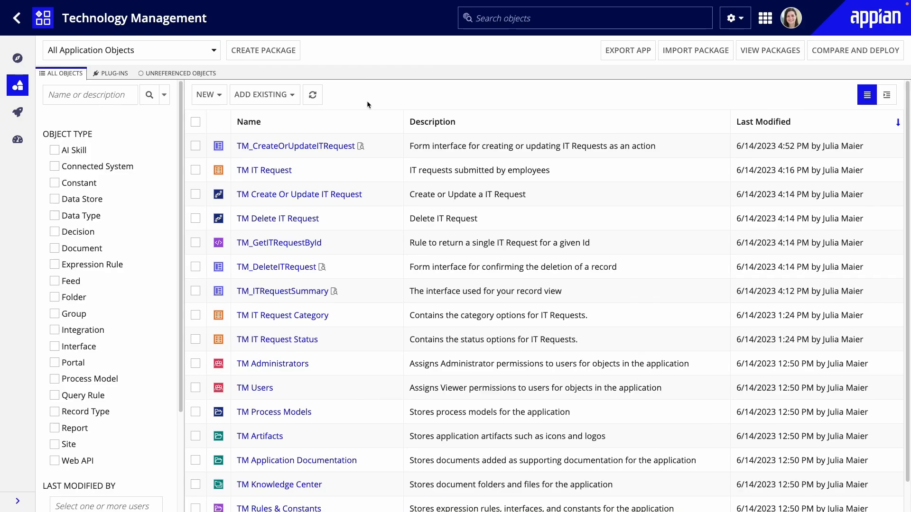
pyautogui.moveTo(276, 267)
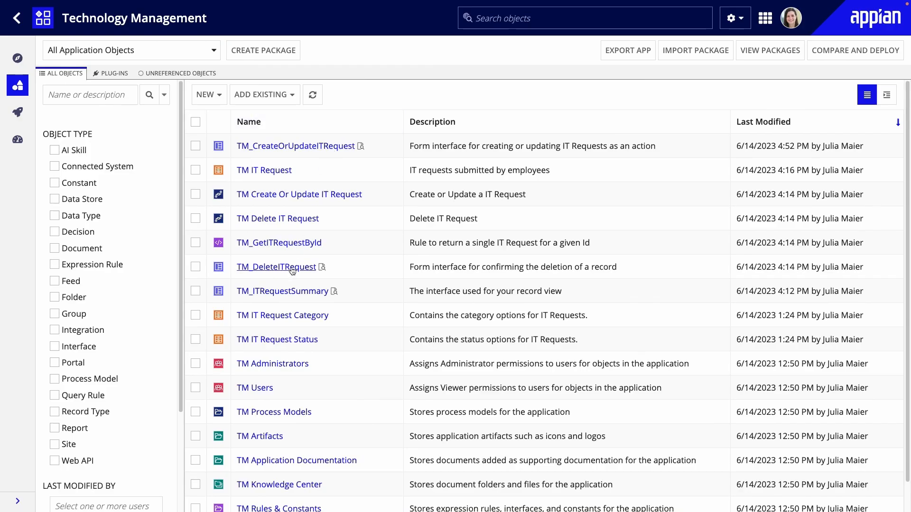
pyautogui.moveTo(283, 291)
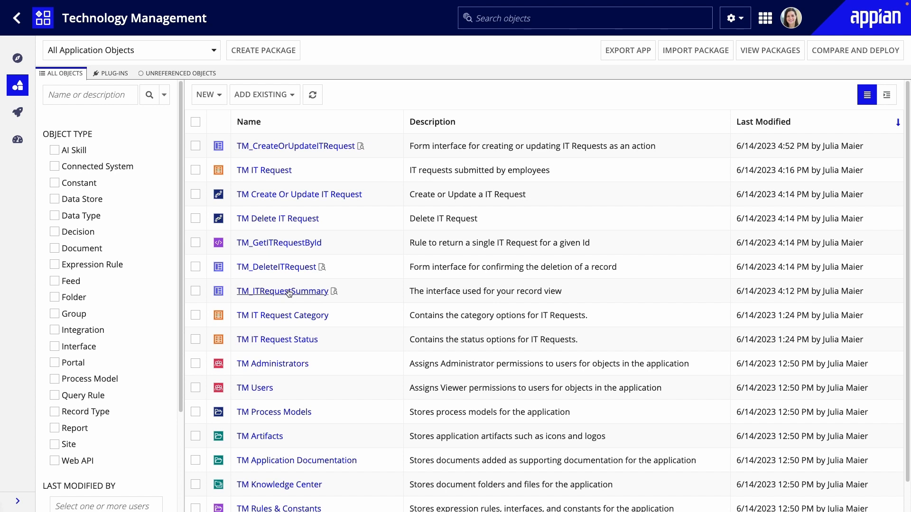
# Rearrange TM_ITRequestSummary with Issue Name in its own section and fields in two columns, then save
pyautogui.click(283, 291)
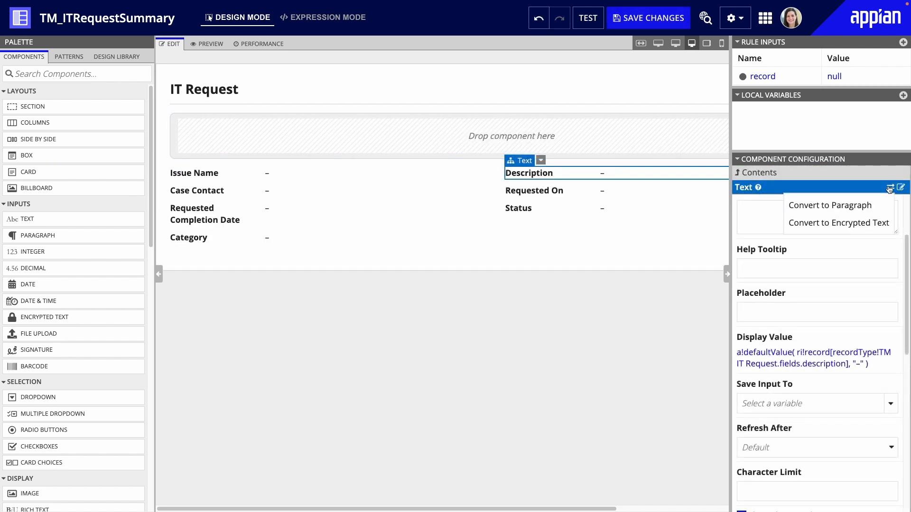
pyautogui.click(831, 205)
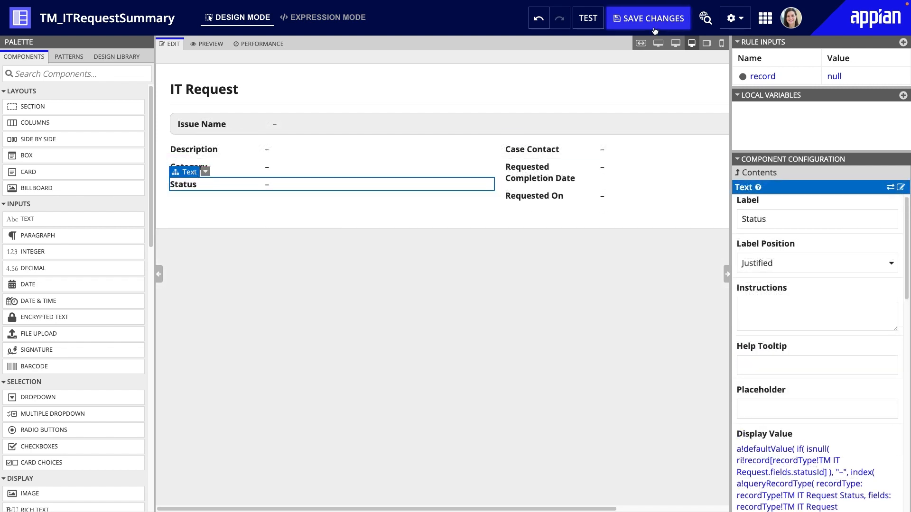
pyautogui.click(648, 19)
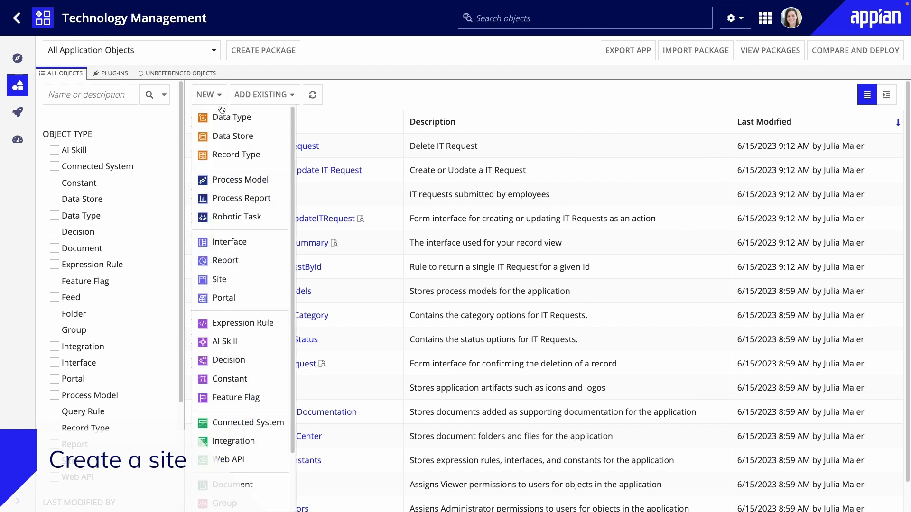
# Create the TM Technology Management site with display name Technology Management and an employee-use description
pyautogui.click(219, 279)
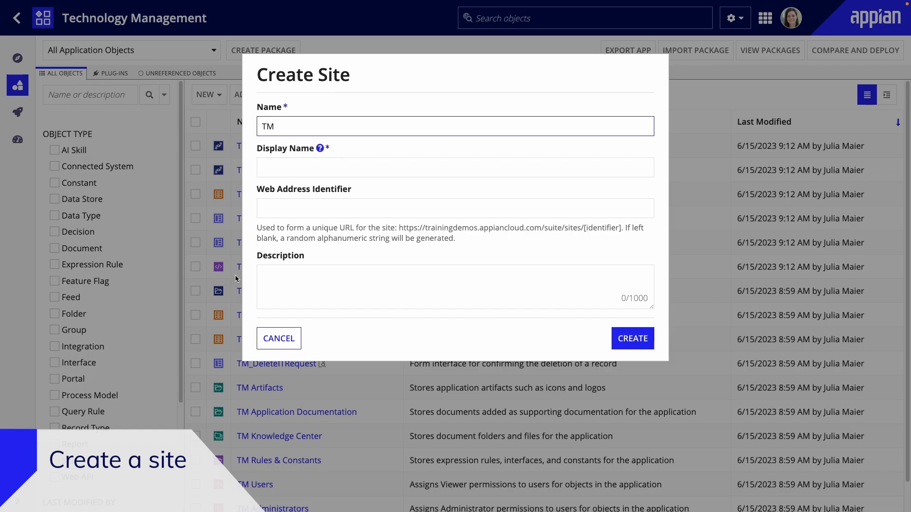
pyautogui.write('Technology Management')
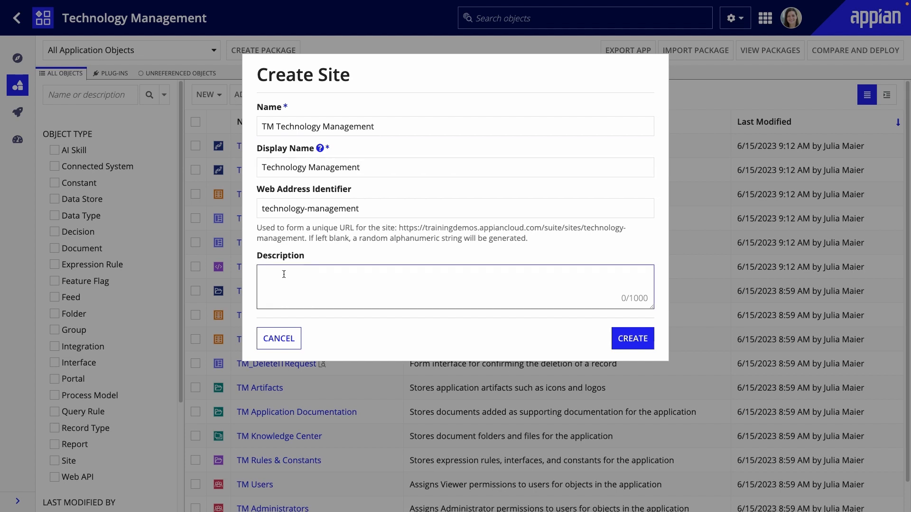
pyautogui.write('Site used by em')
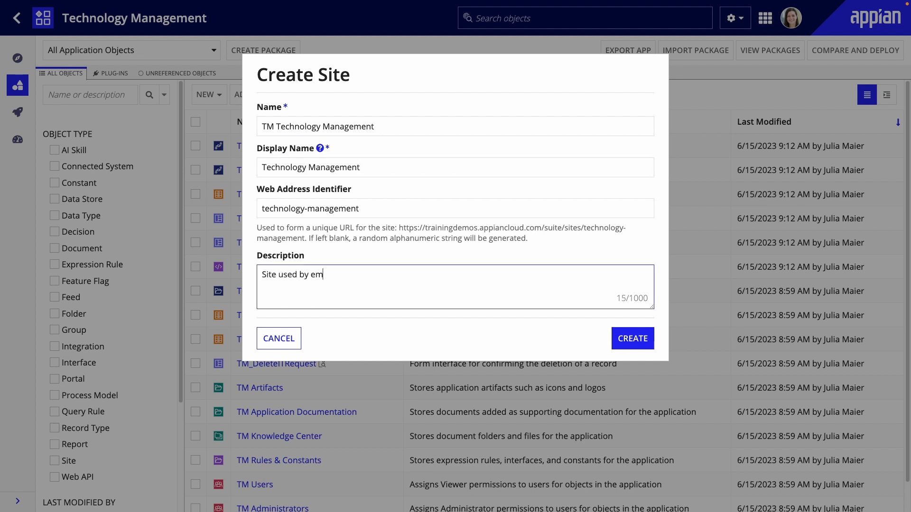
pyautogui.click(632, 338)
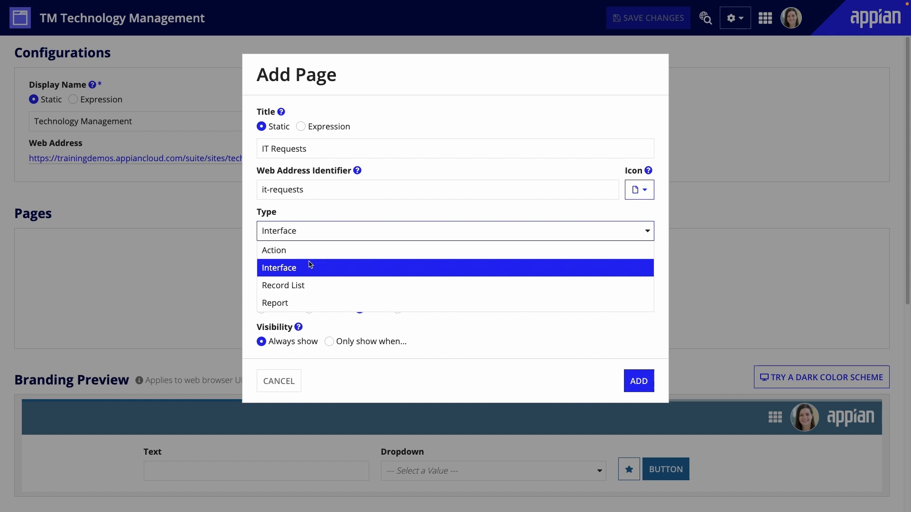
# Add an IT Requests record-list page showing TM IT Request records and set dark blue branding
pyautogui.click(283, 286)
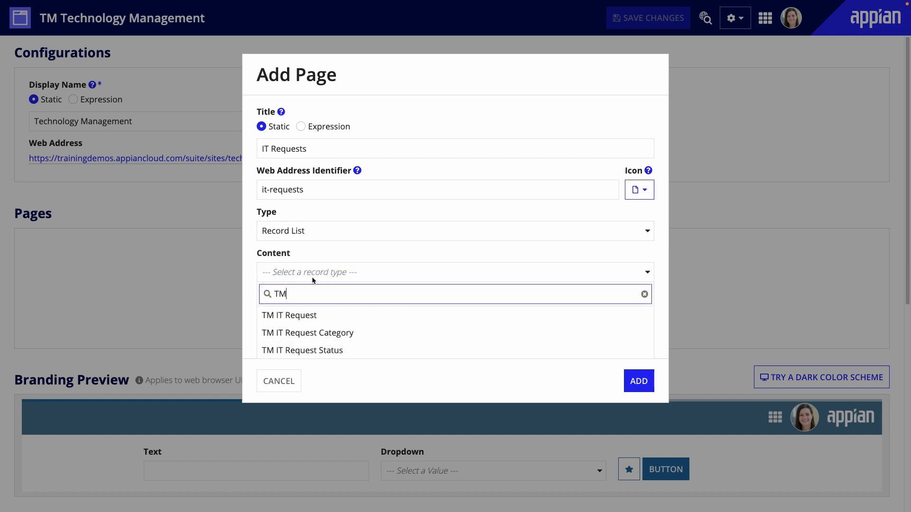
pyautogui.click(289, 315)
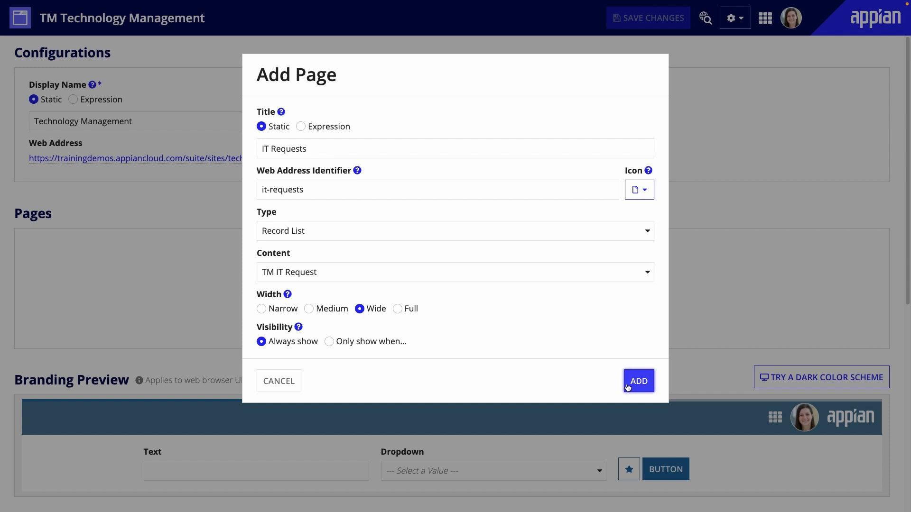
pyautogui.click(637, 382)
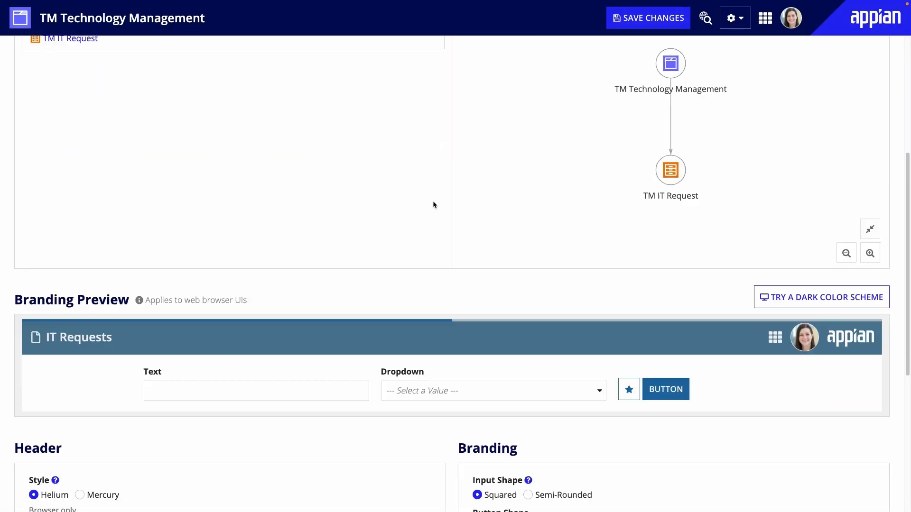
pyautogui.scroll(-3)
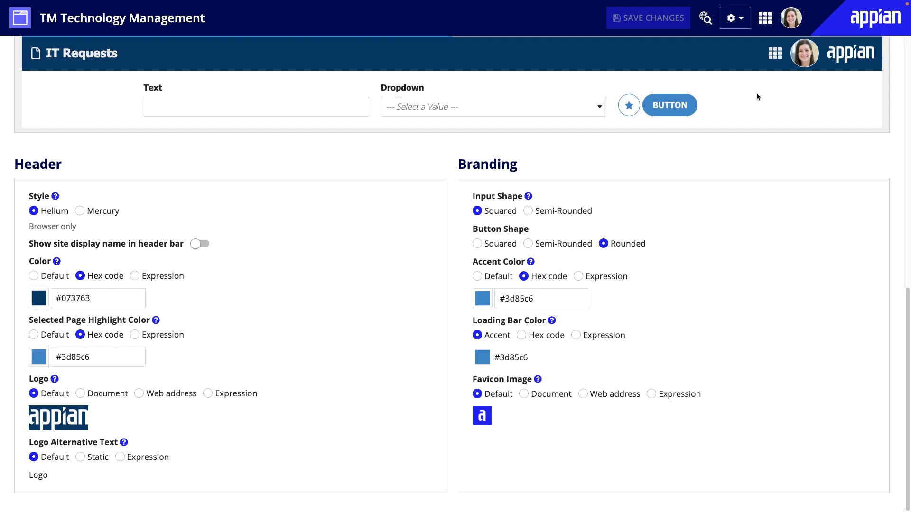
# Open the Technology Management site from the sites menu
pyautogui.click(765, 18)
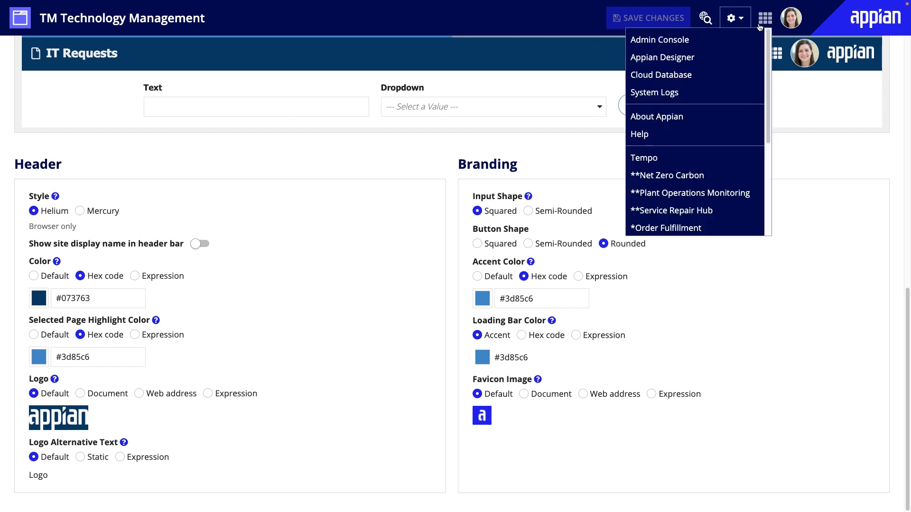
pyautogui.scroll(-3)
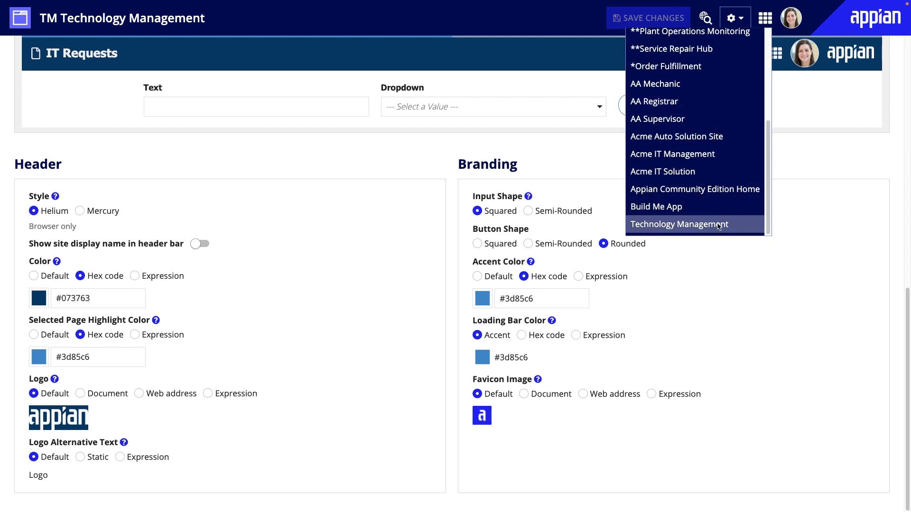
pyautogui.click(678, 224)
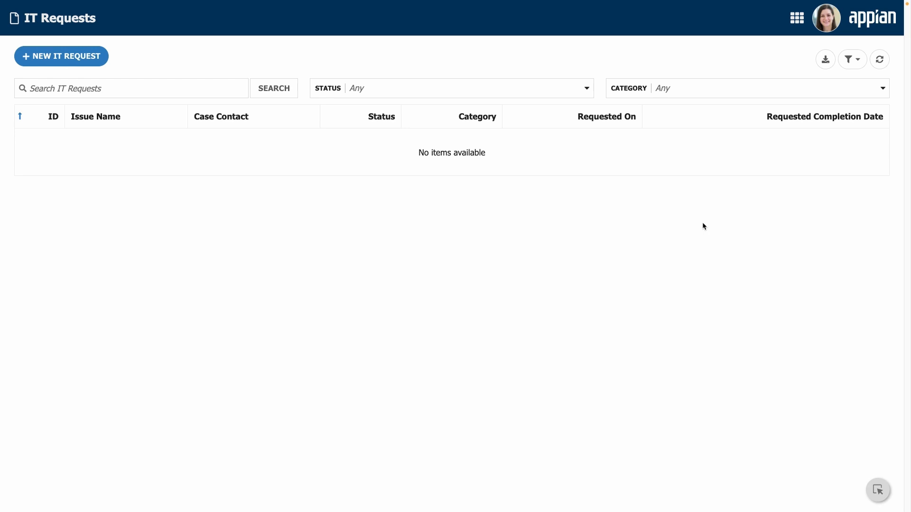
# Create a 'Monitor connection' hardware request, status Submitted, due June 16, 2023, describing a medium-impact monitor issue
pyautogui.click(878, 490)
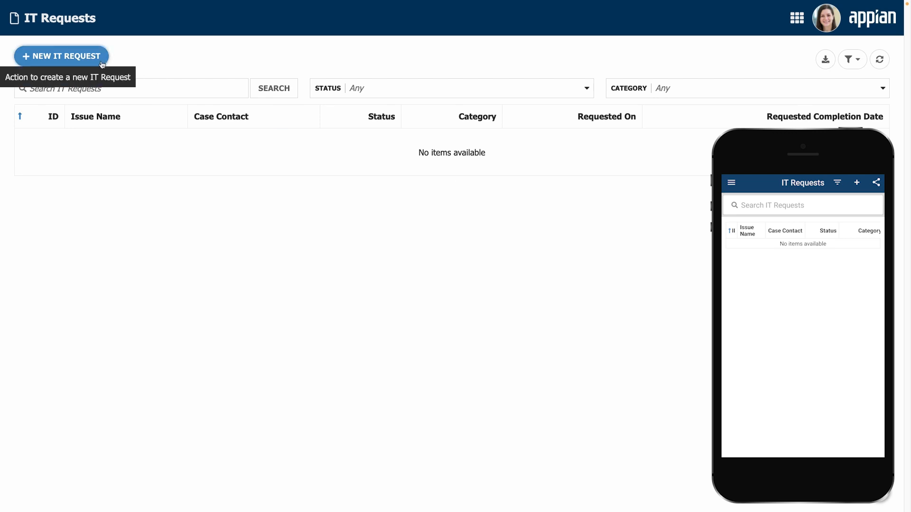
pyautogui.click(61, 56)
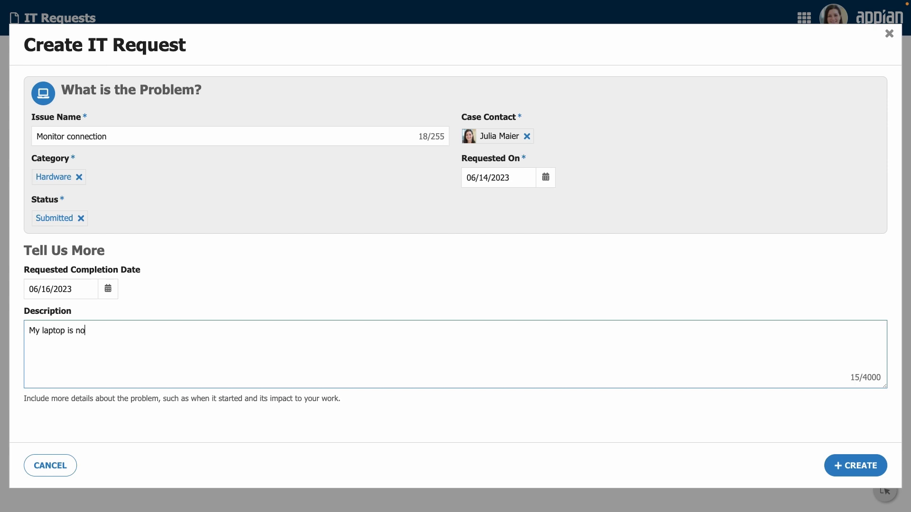
pyautogui.write('t connecting to an external monitor. This issue started today and has a medium impact on my work.')
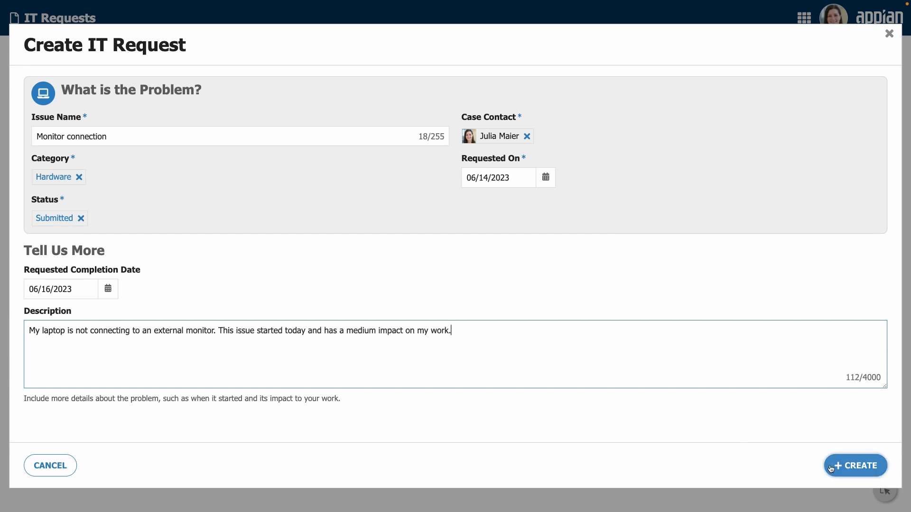
pyautogui.click(855, 465)
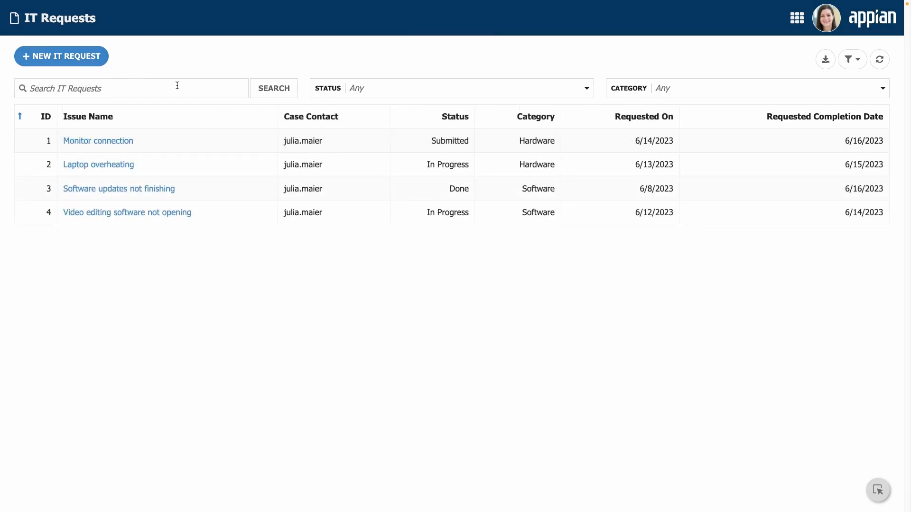
# Set the Monitor connection request's Status to In Progress via the Update IT Request related action
pyautogui.click(451, 87)
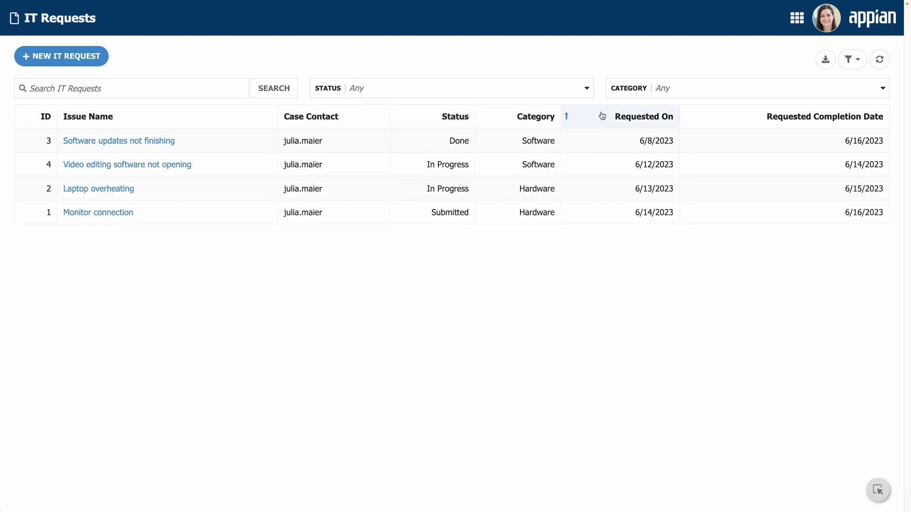
pyautogui.click(46, 117)
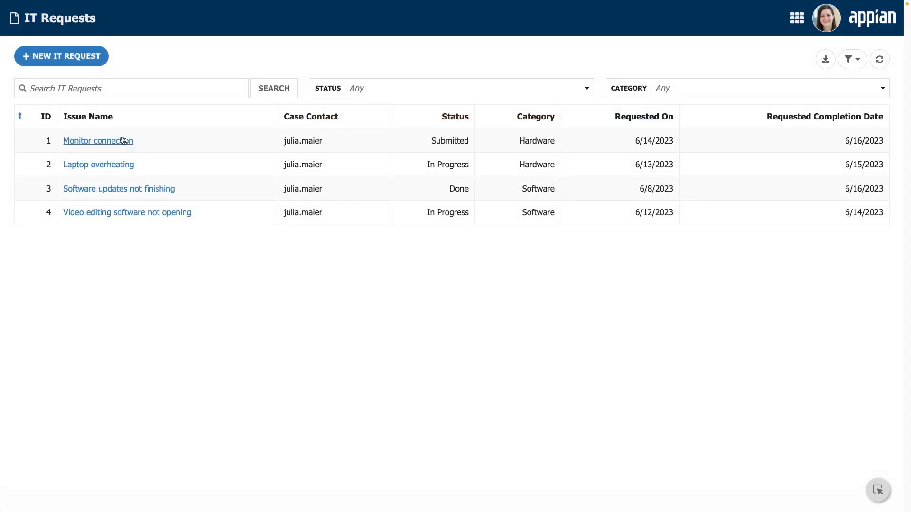
pyautogui.click(98, 141)
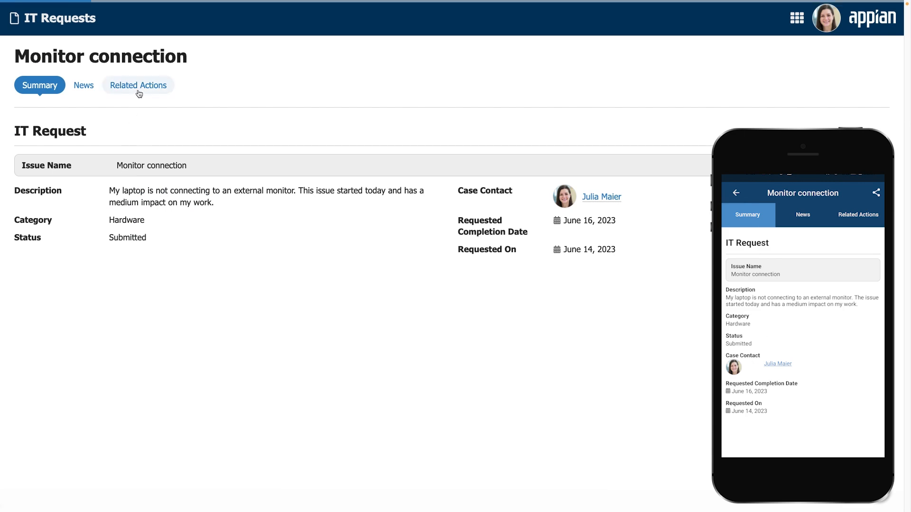
pyautogui.click(139, 85)
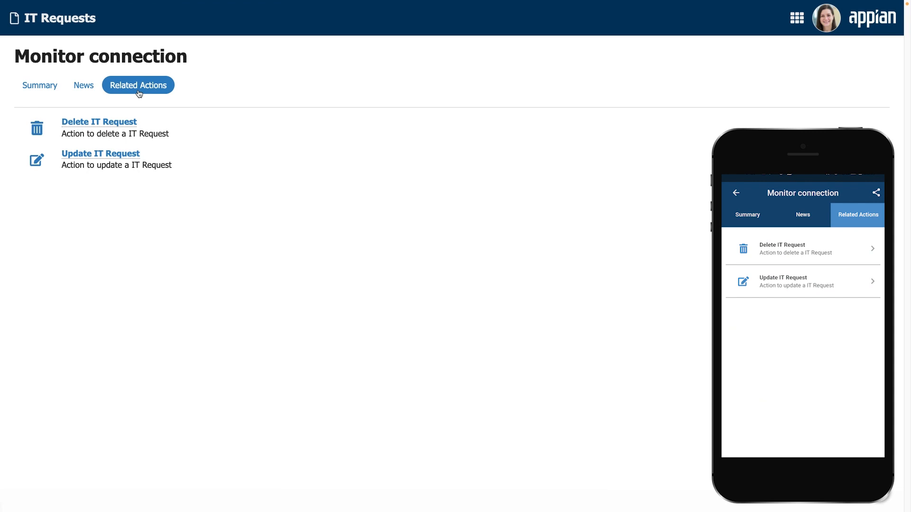
pyautogui.click(99, 153)
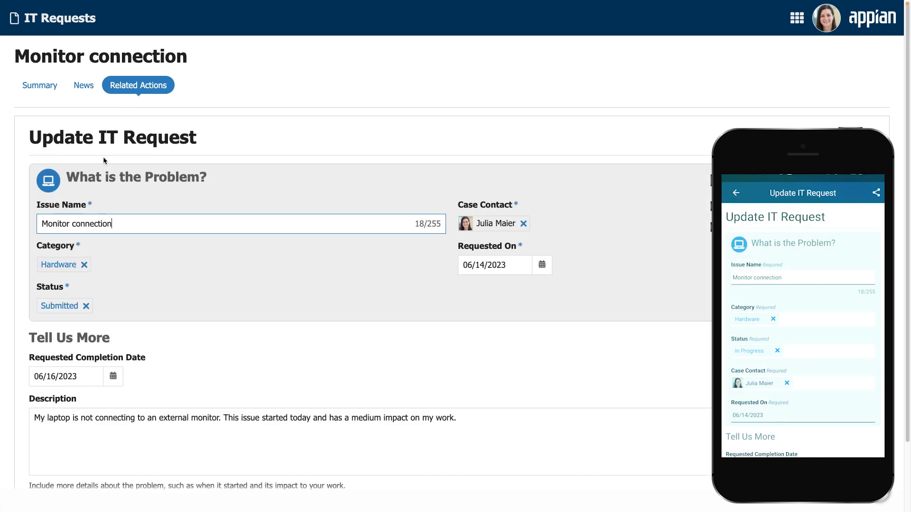
pyautogui.click(85, 307)
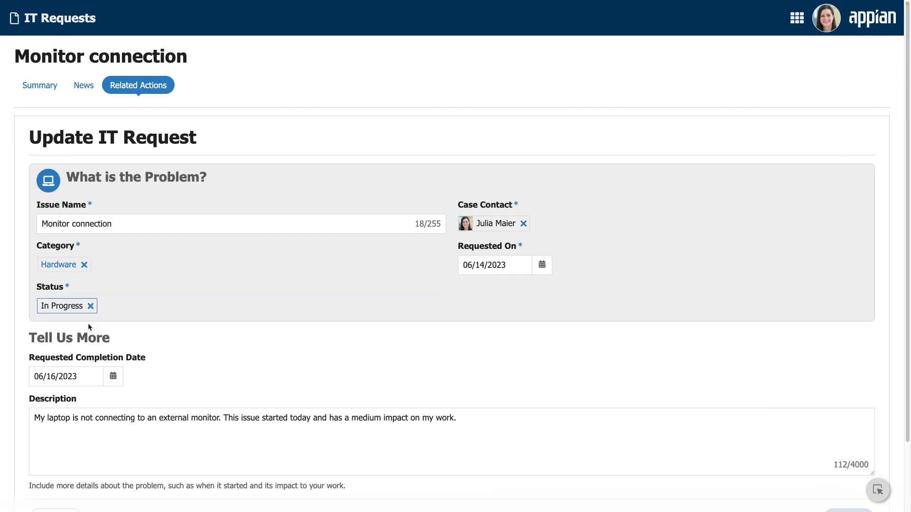
pyautogui.click(39, 85)
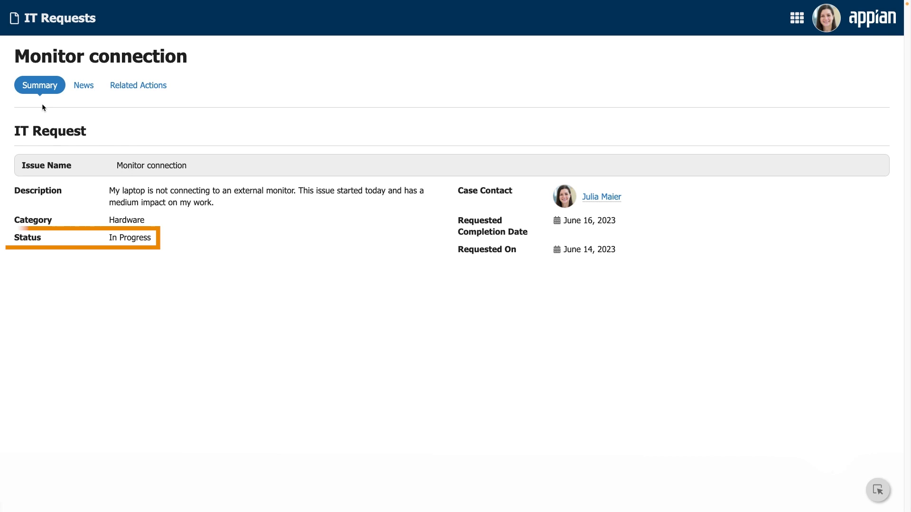
# Delete the Monitor connection request via the Delete IT Request related action and confirm
pyautogui.click(138, 84)
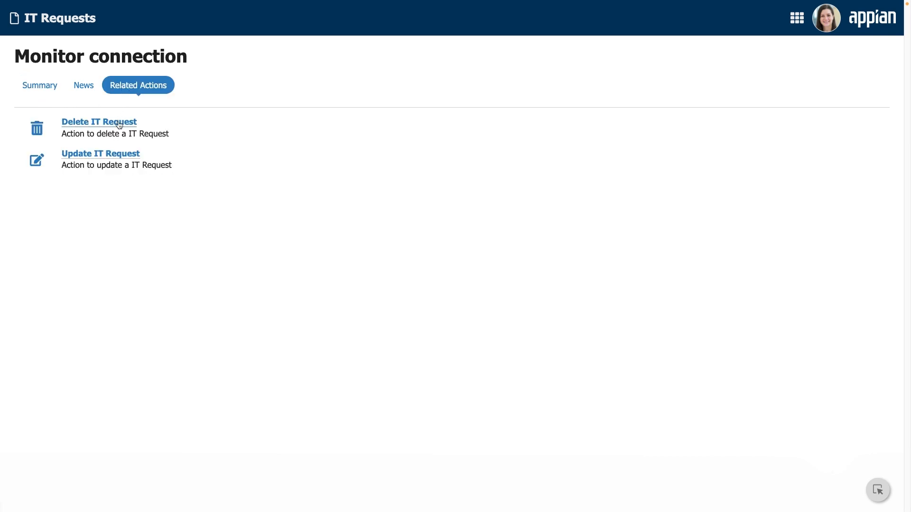
pyautogui.click(99, 123)
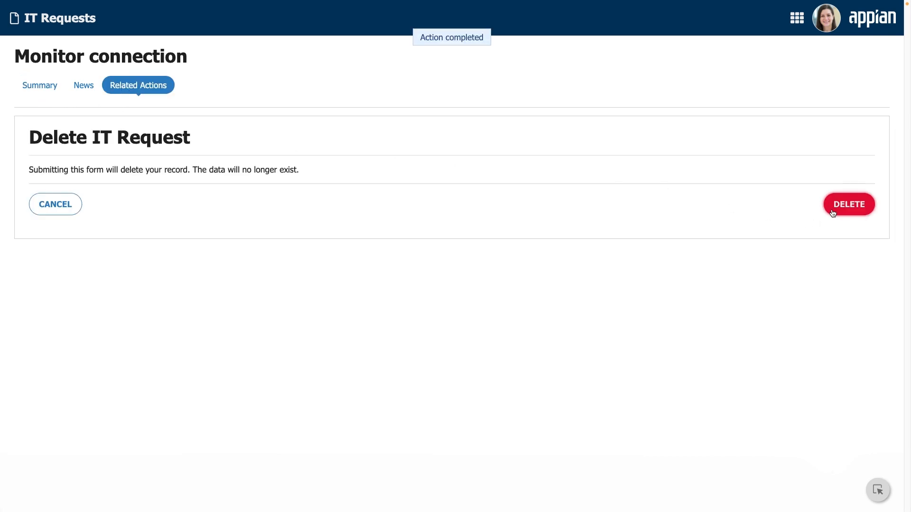
pyautogui.click(847, 204)
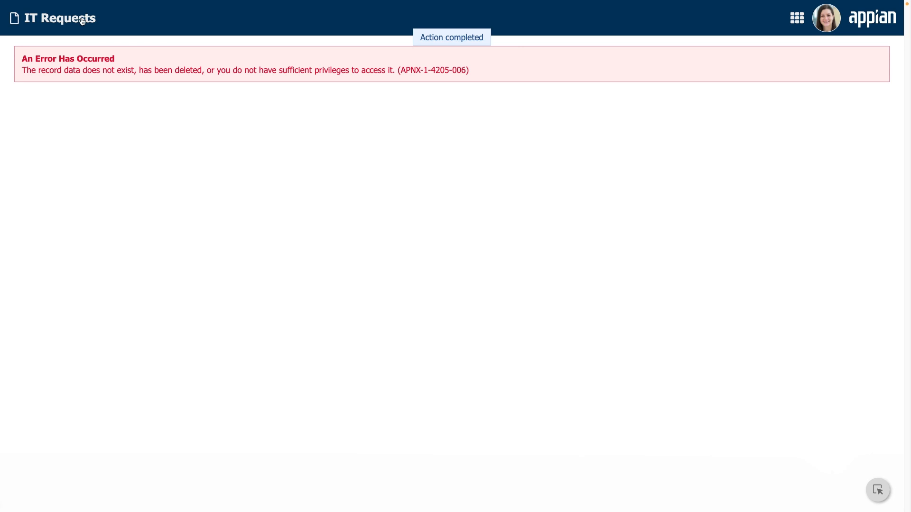